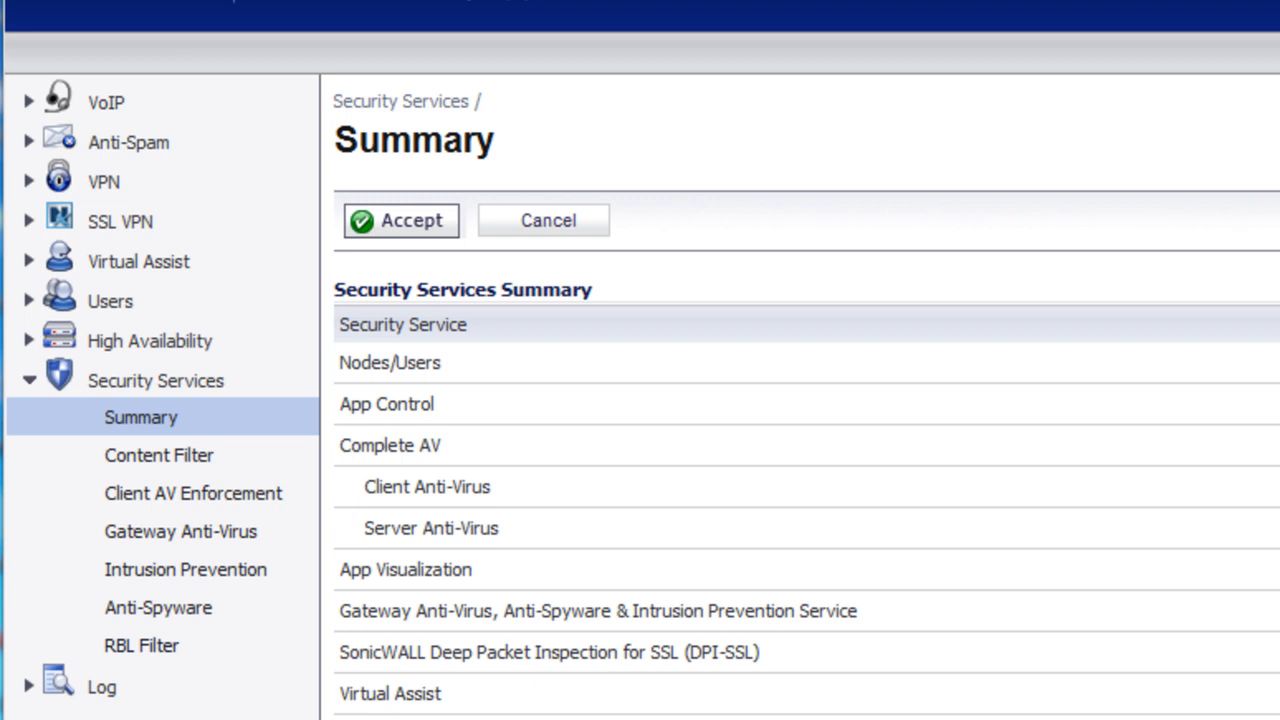
mouse_move(838, 102)
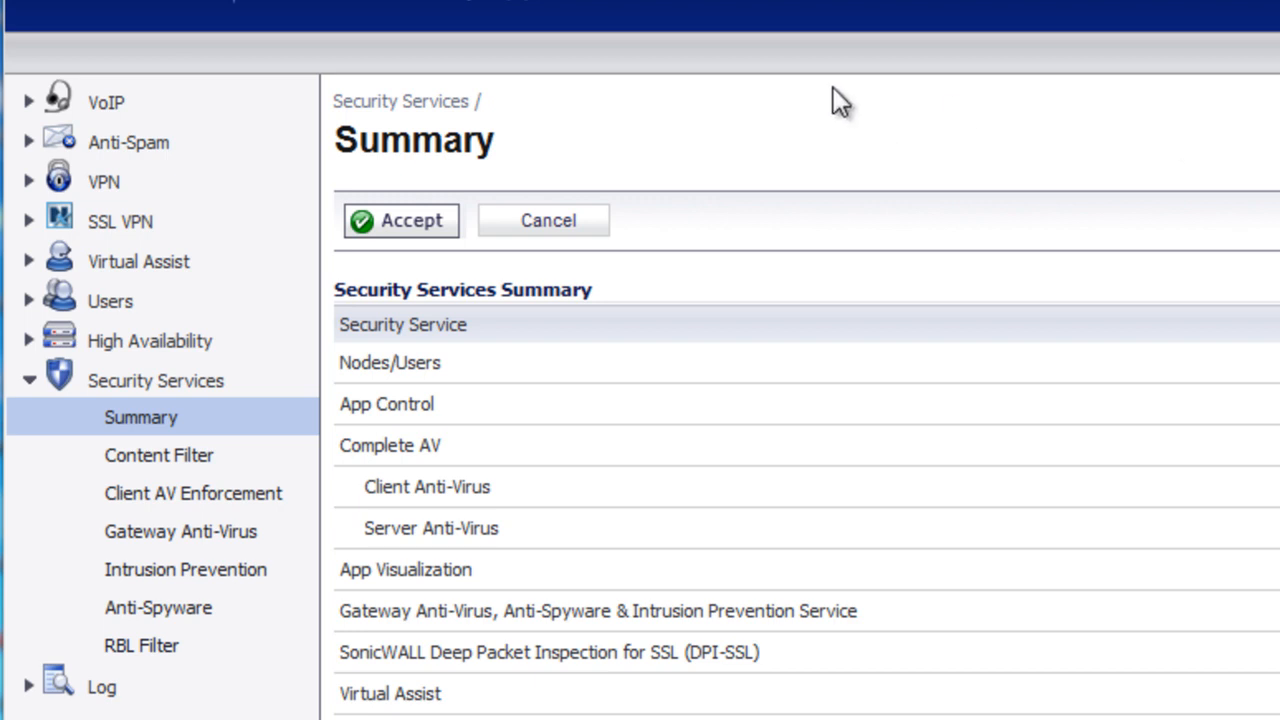
mouse_move(230, 280)
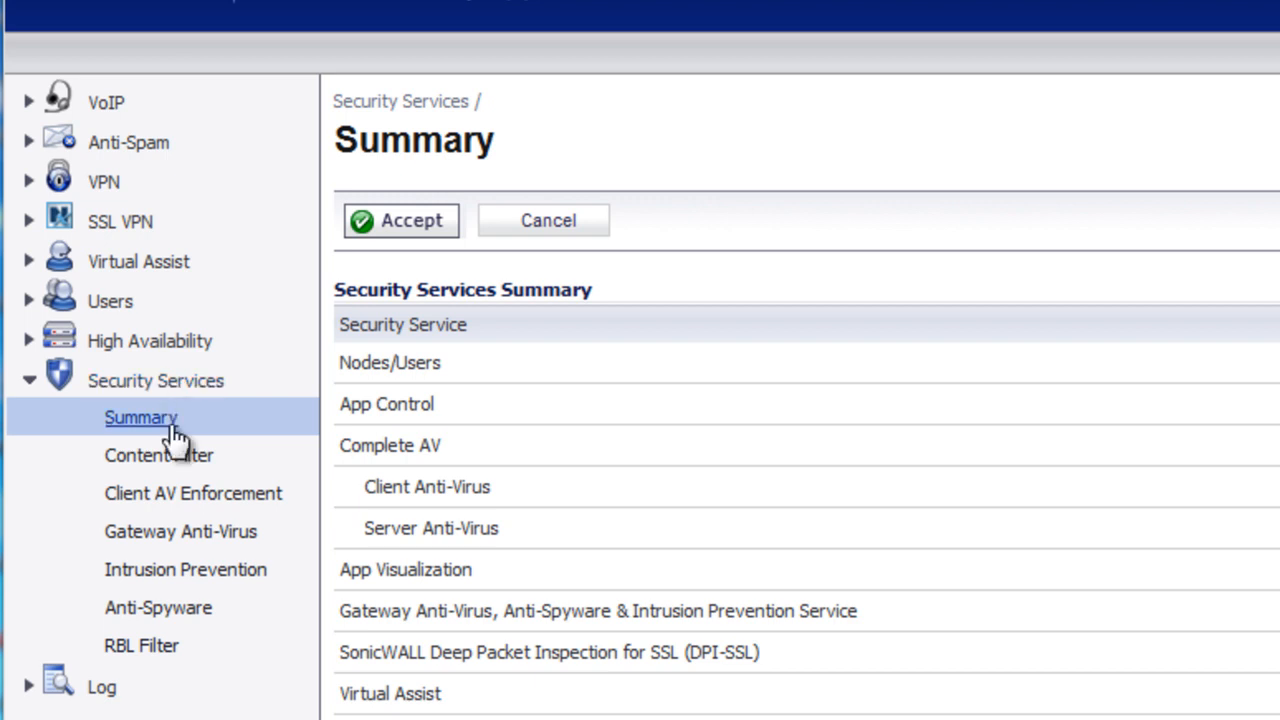
mouse_move(852, 290)
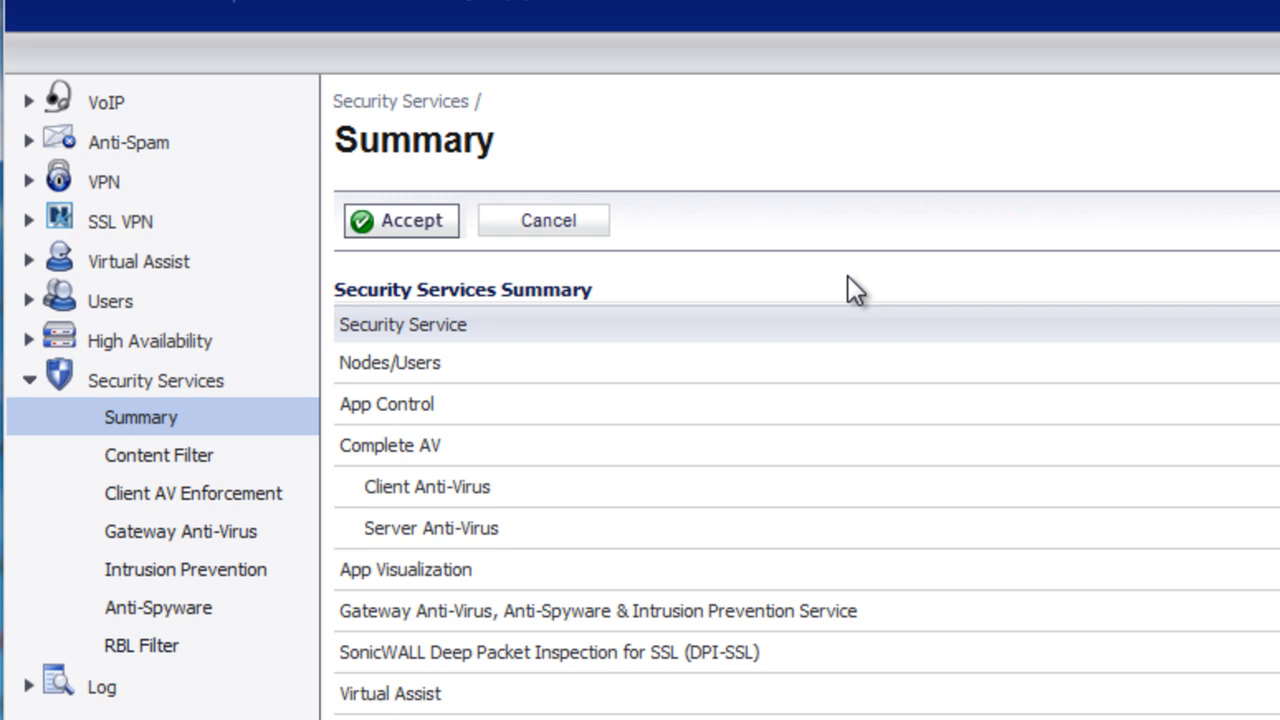
Step: Open System > Status and confirm the appliance model is NSA 2400
scroll(down, 3)
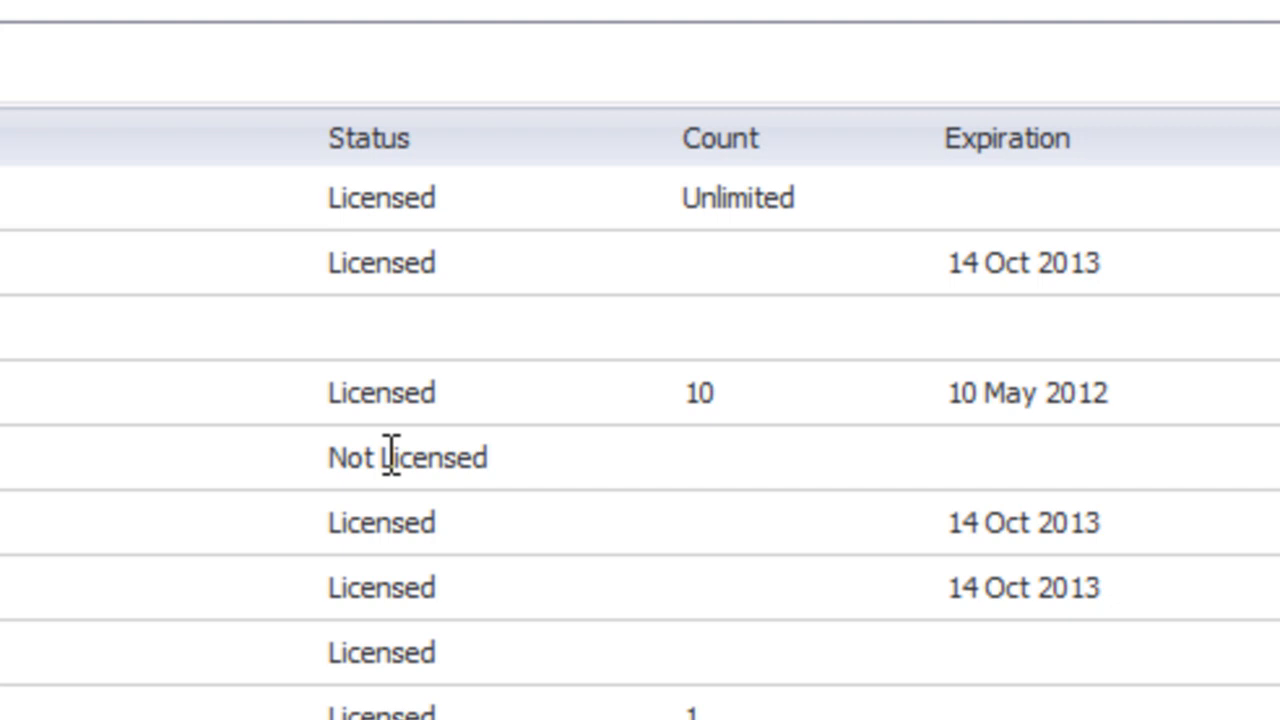
mouse_move(745, 410)
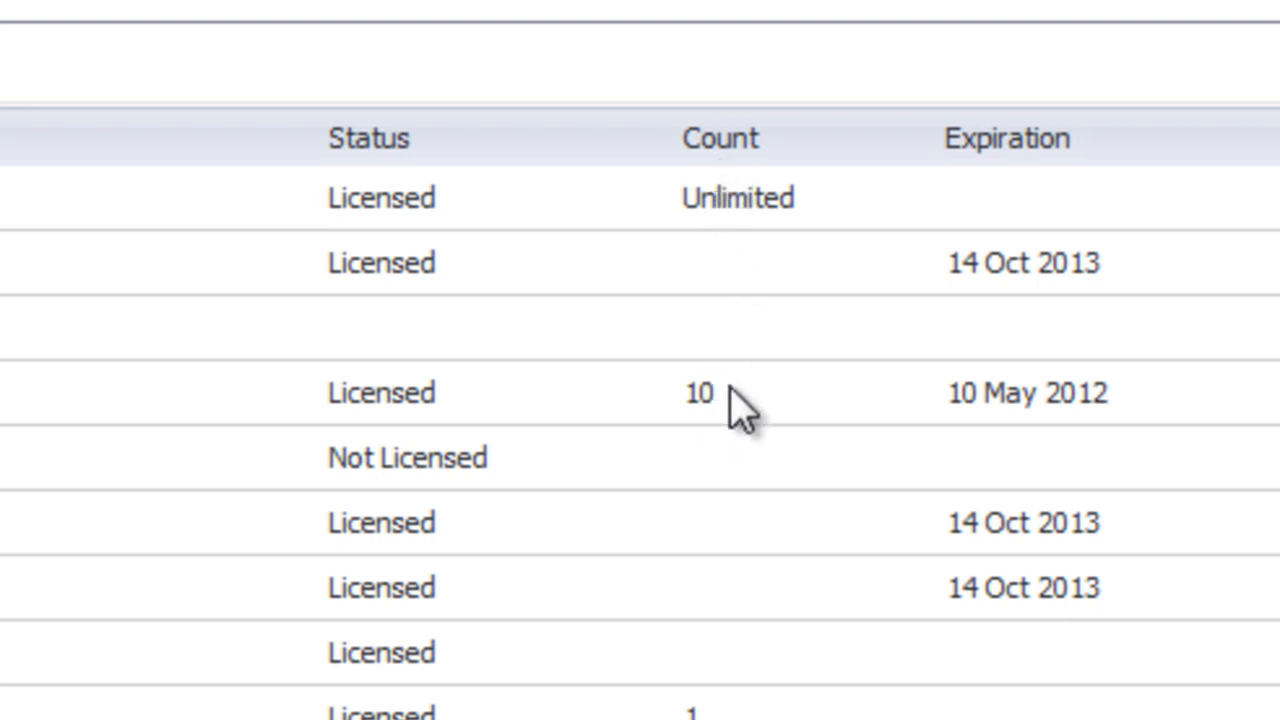
mouse_move(745, 410)
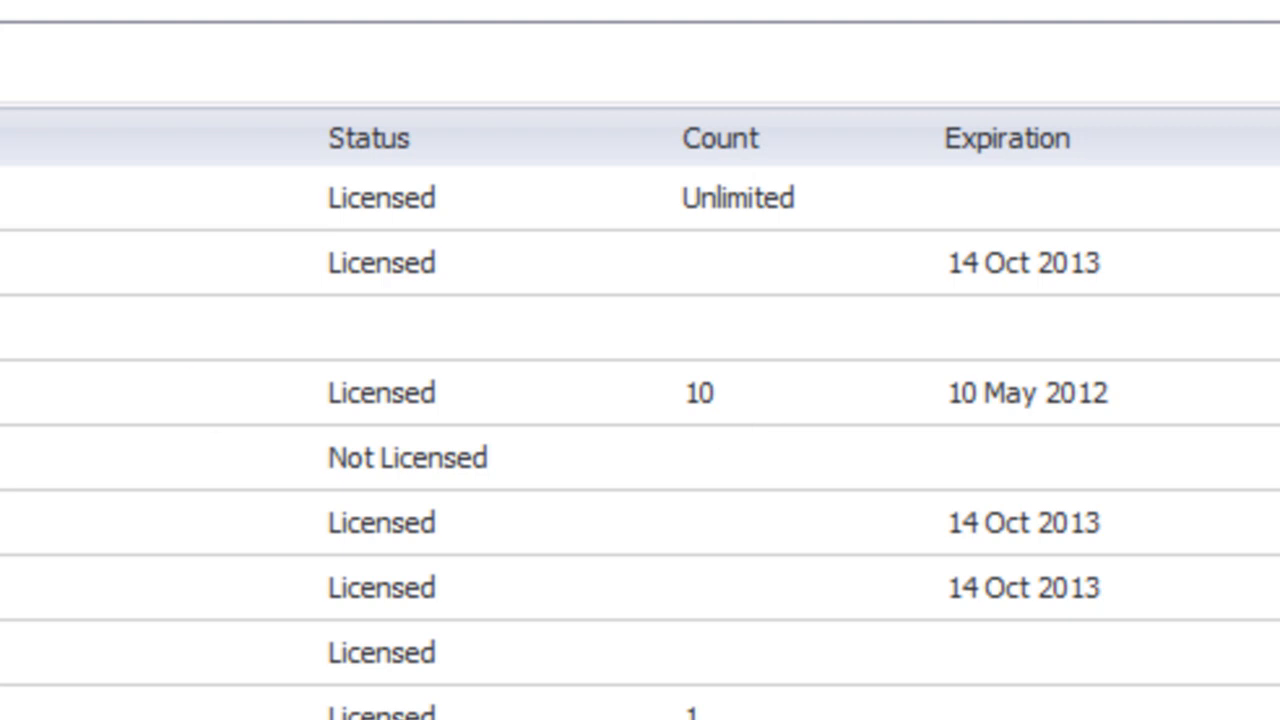
mouse_move(645, 415)
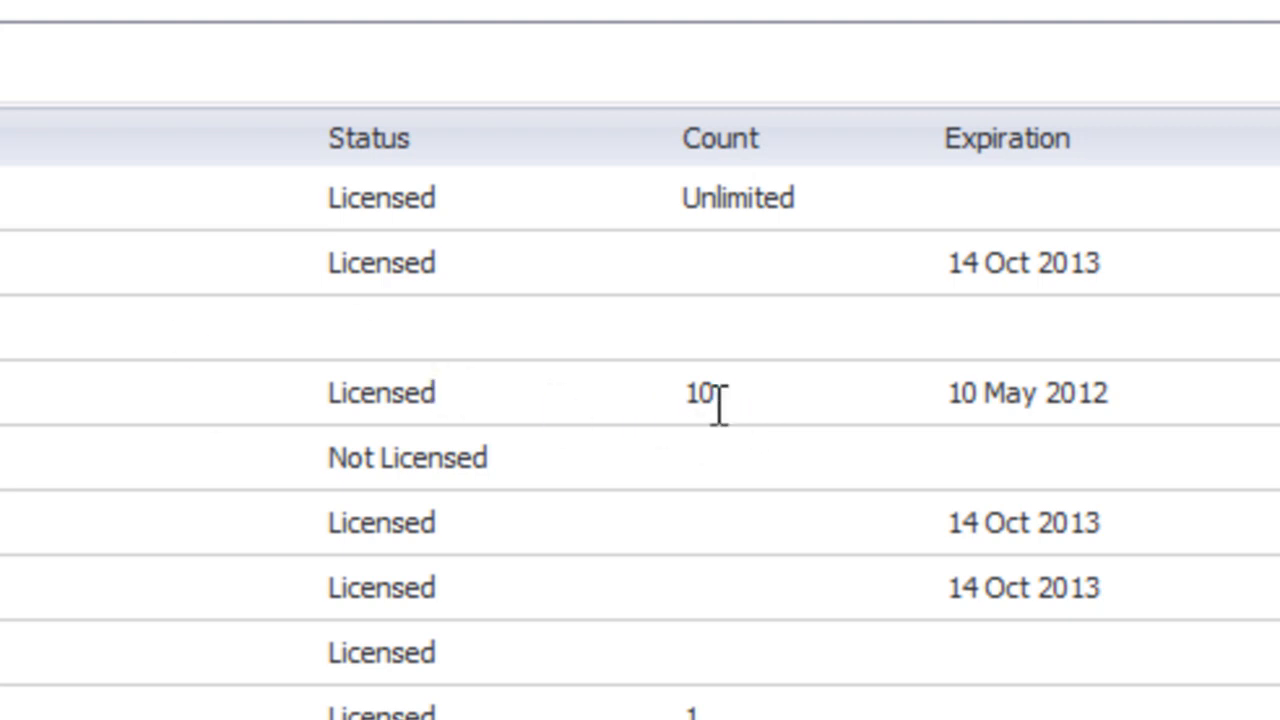
mouse_move(1025, 408)
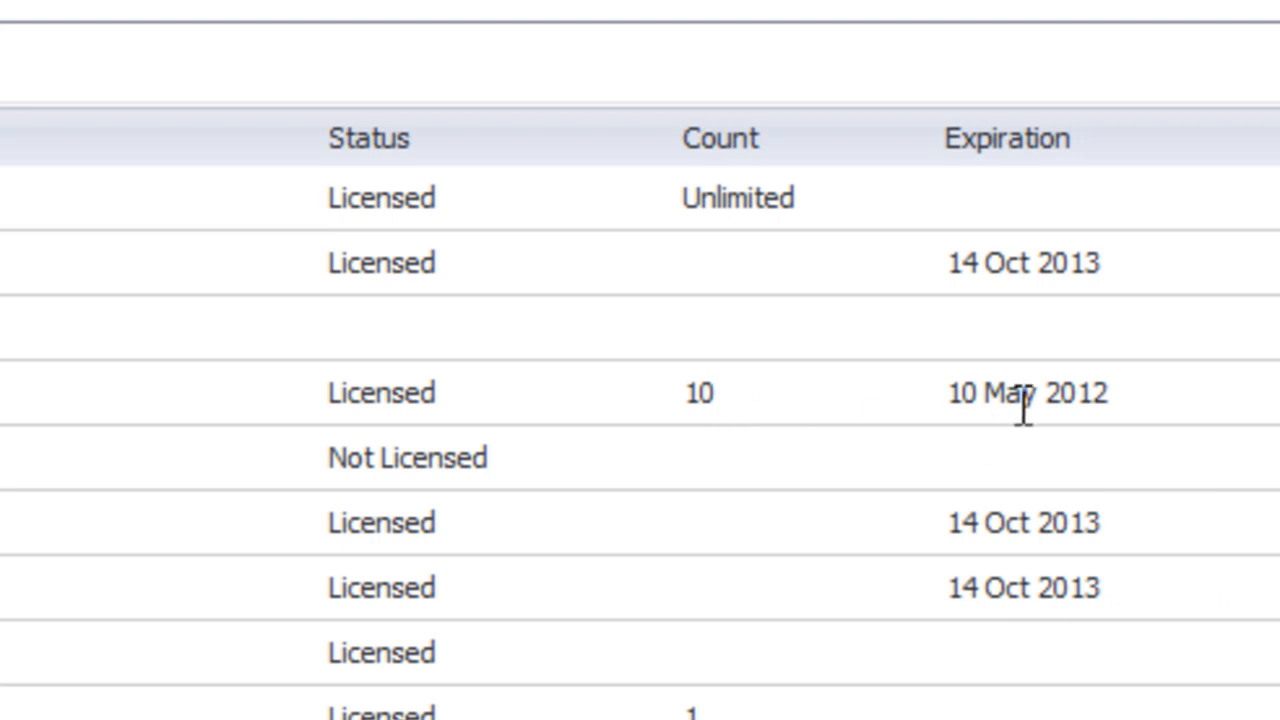
mouse_move(1075, 445)
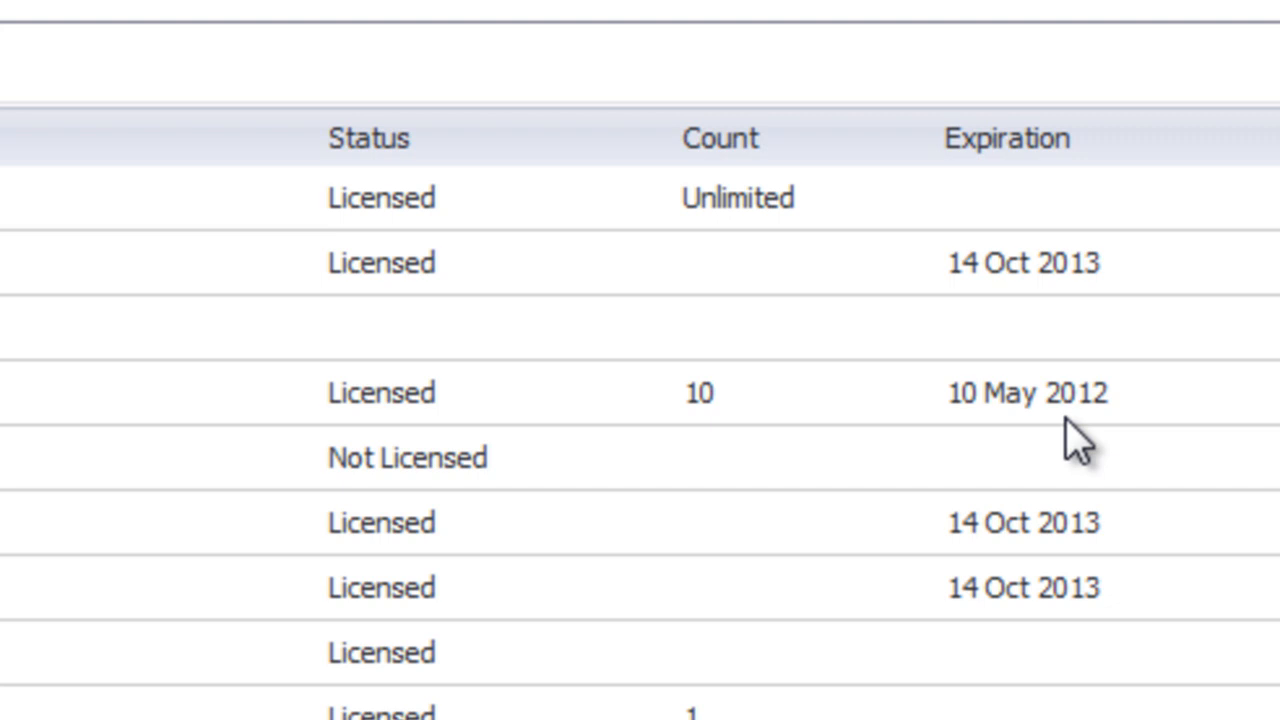
scroll(down, 3)
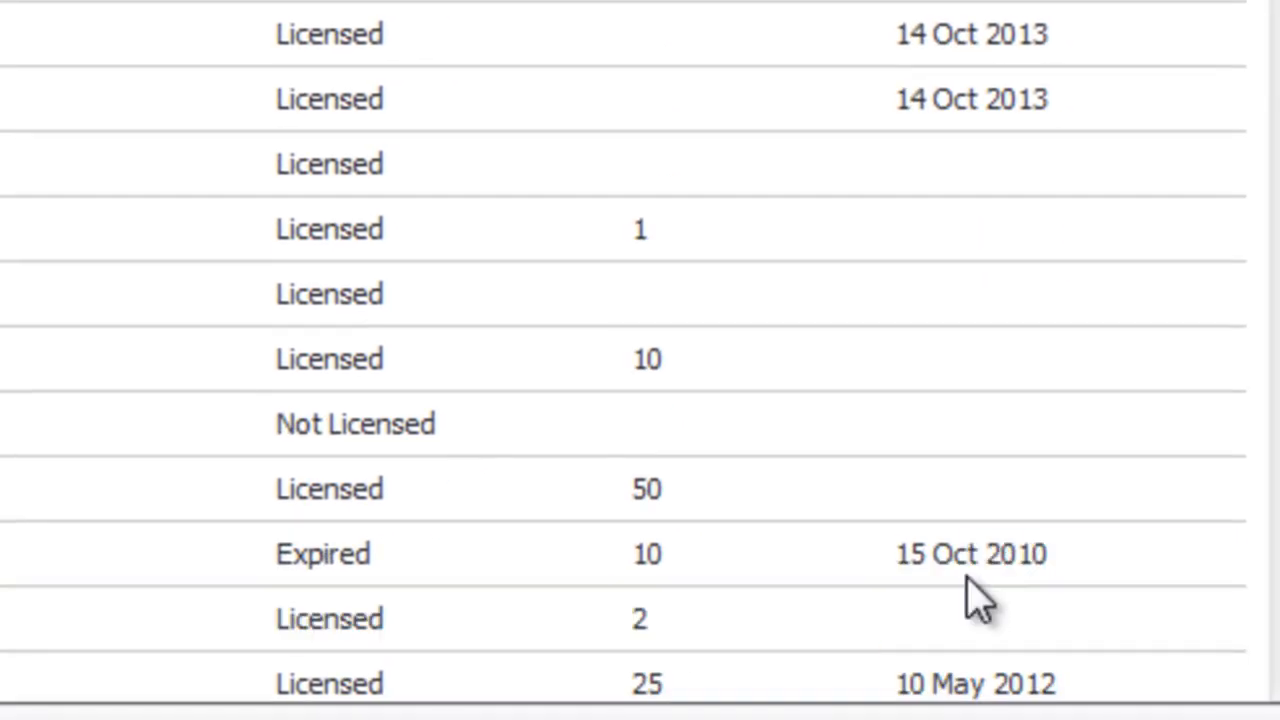
mouse_move(245, 595)
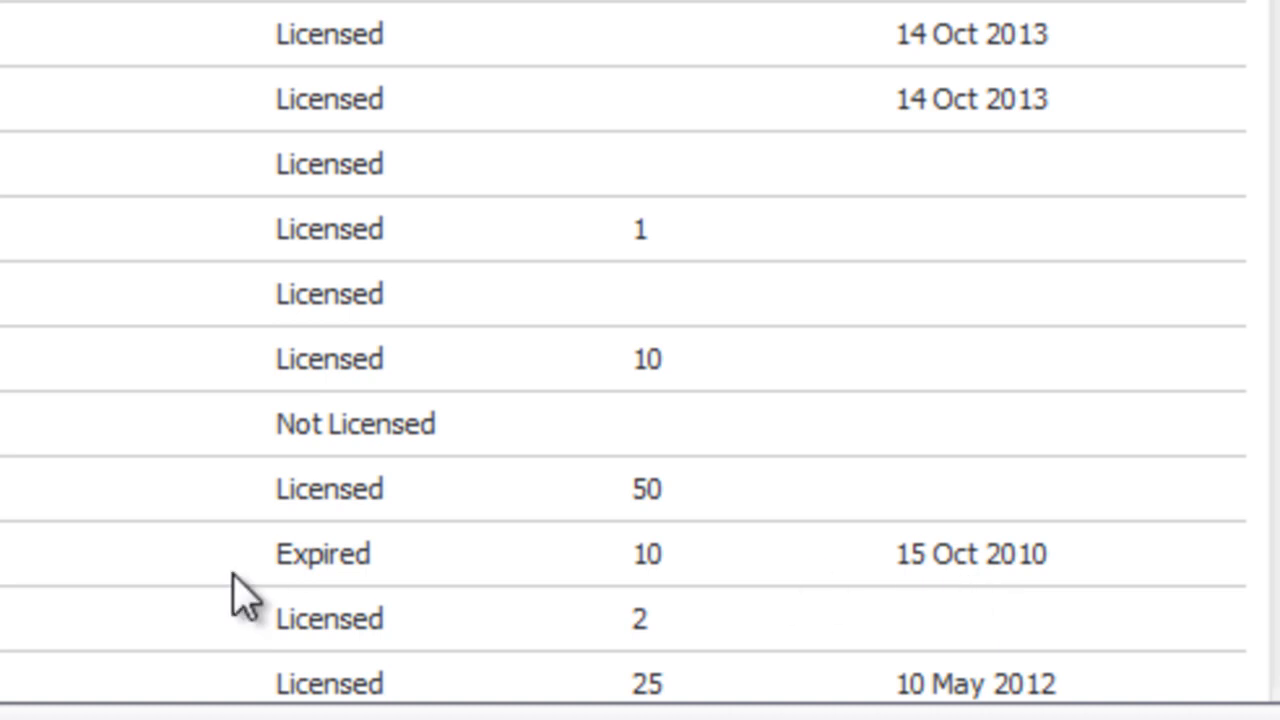
mouse_move(1000, 590)
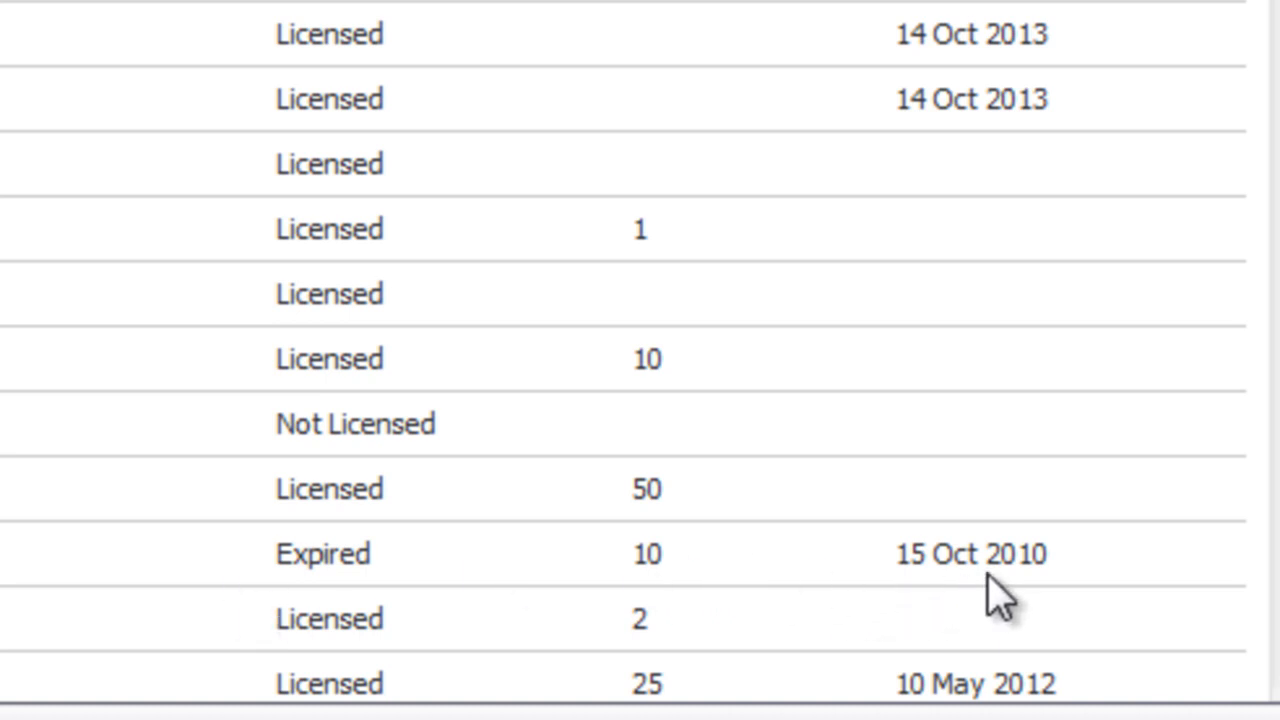
mouse_move(990, 595)
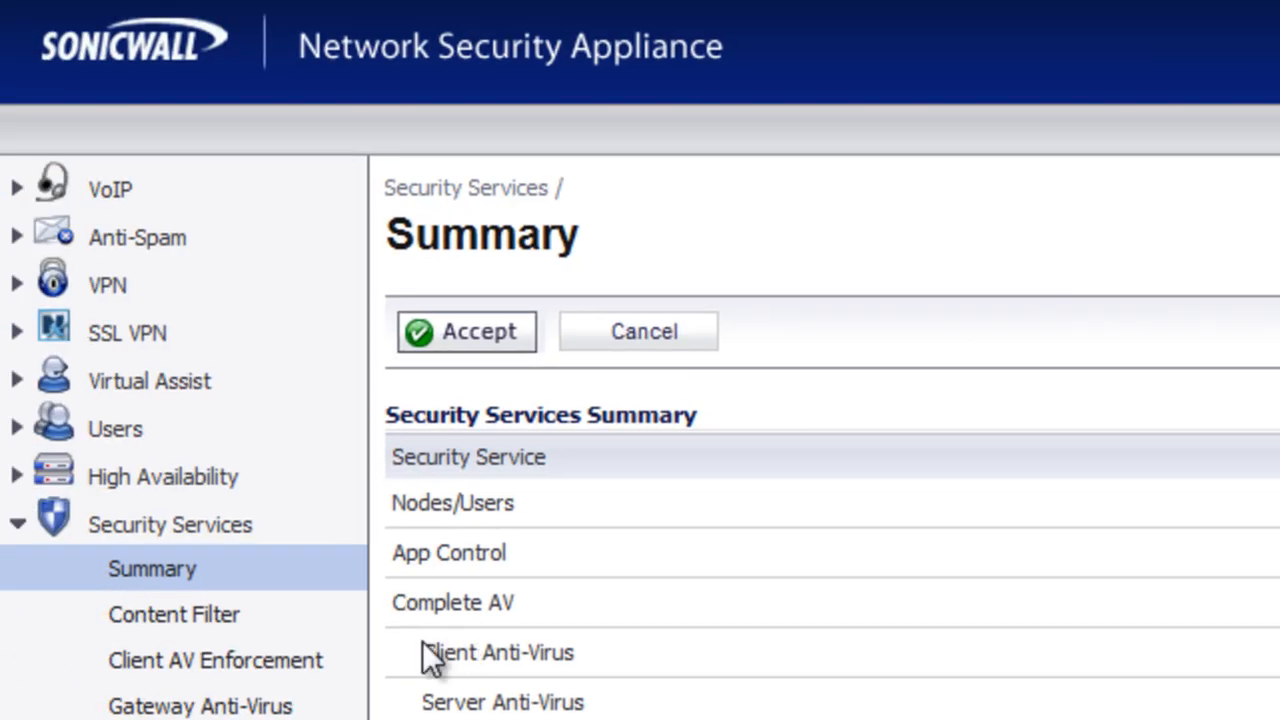
mouse_move(560, 655)
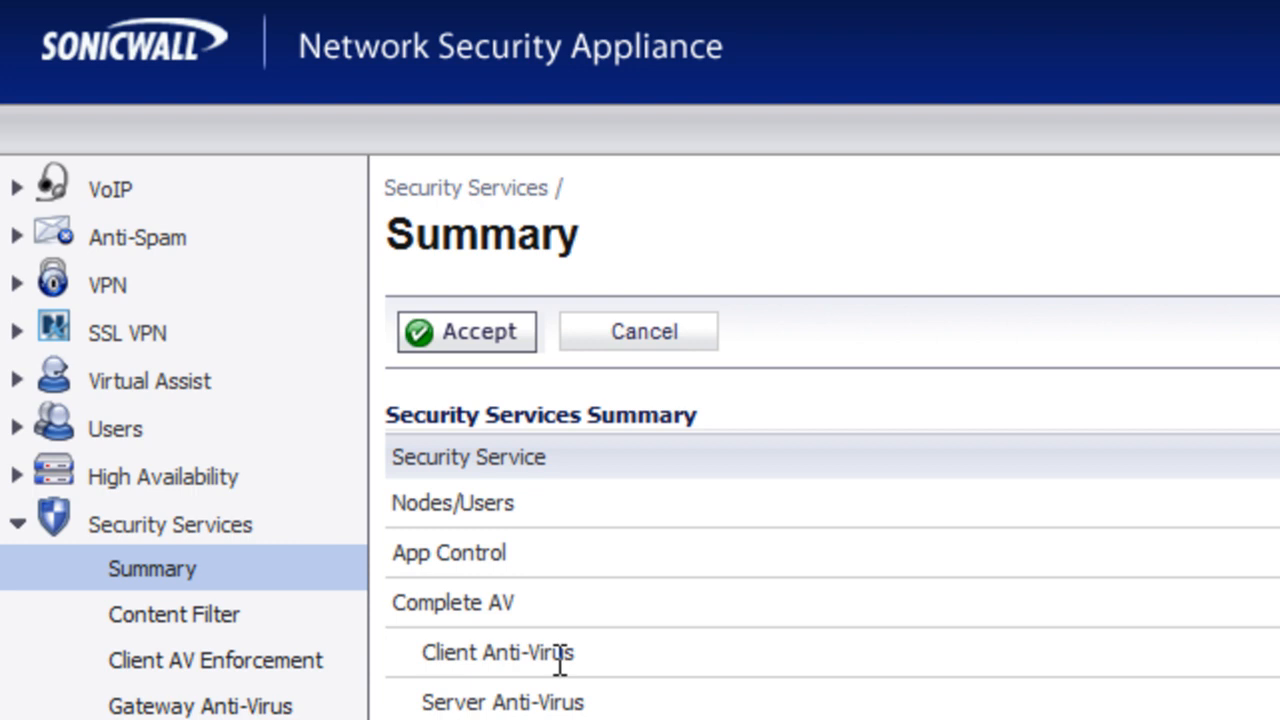
mouse_move(560, 660)
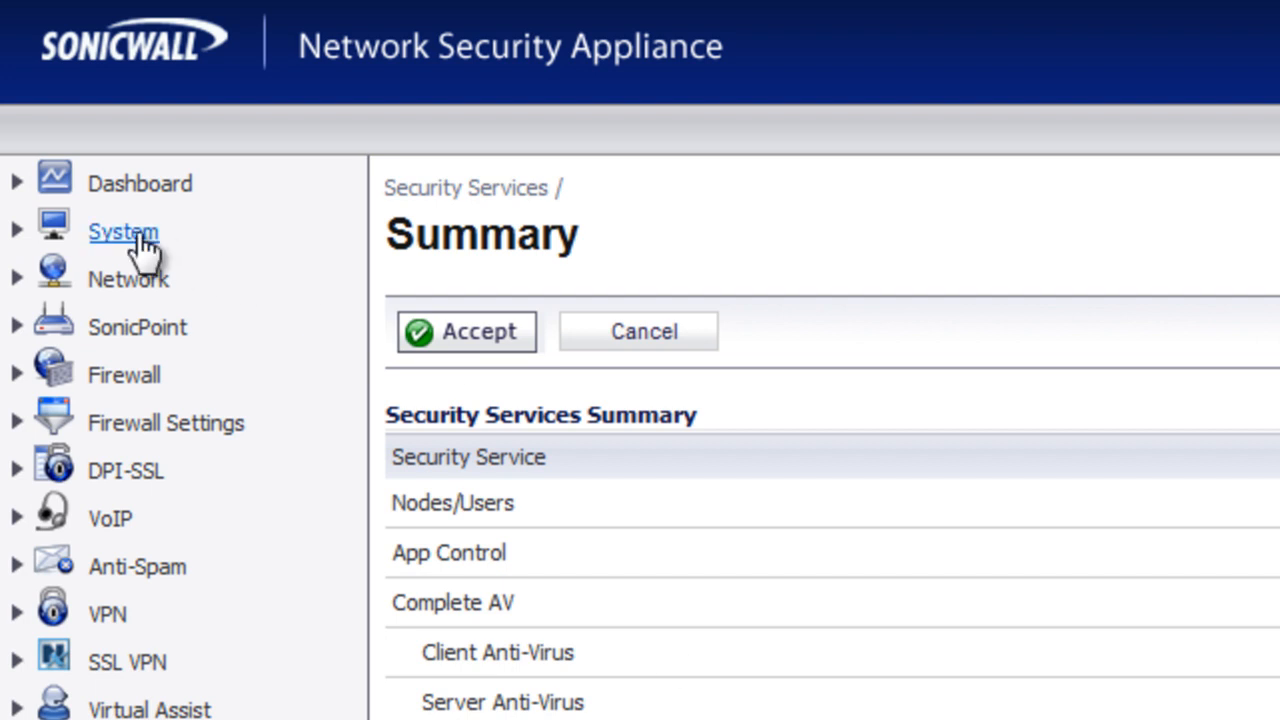
click(122, 231)
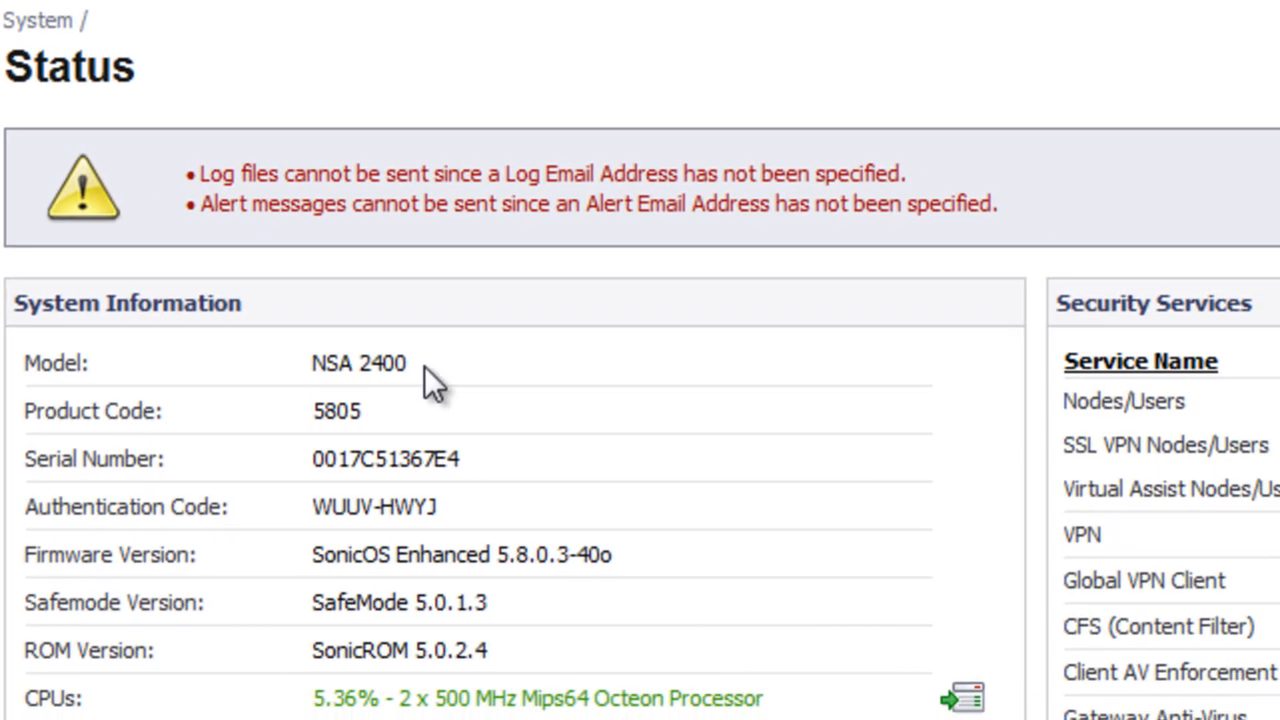
double_click(400, 363)
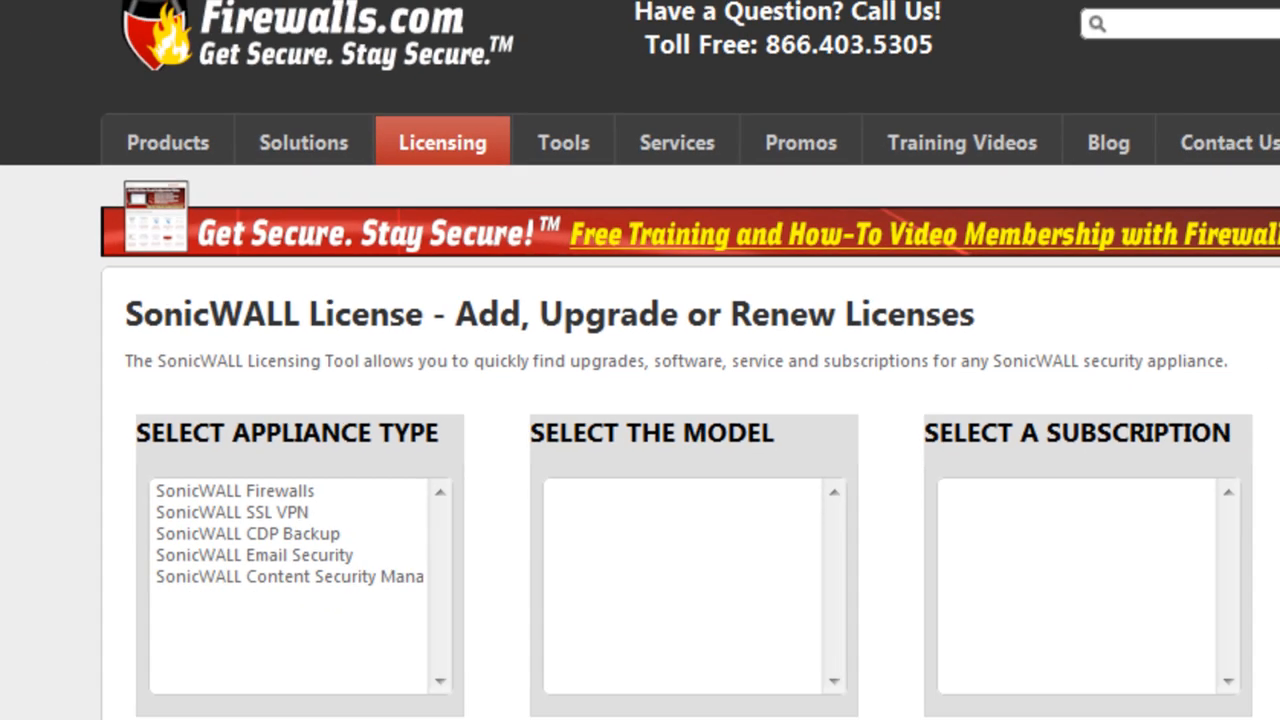
mouse_move(18, 590)
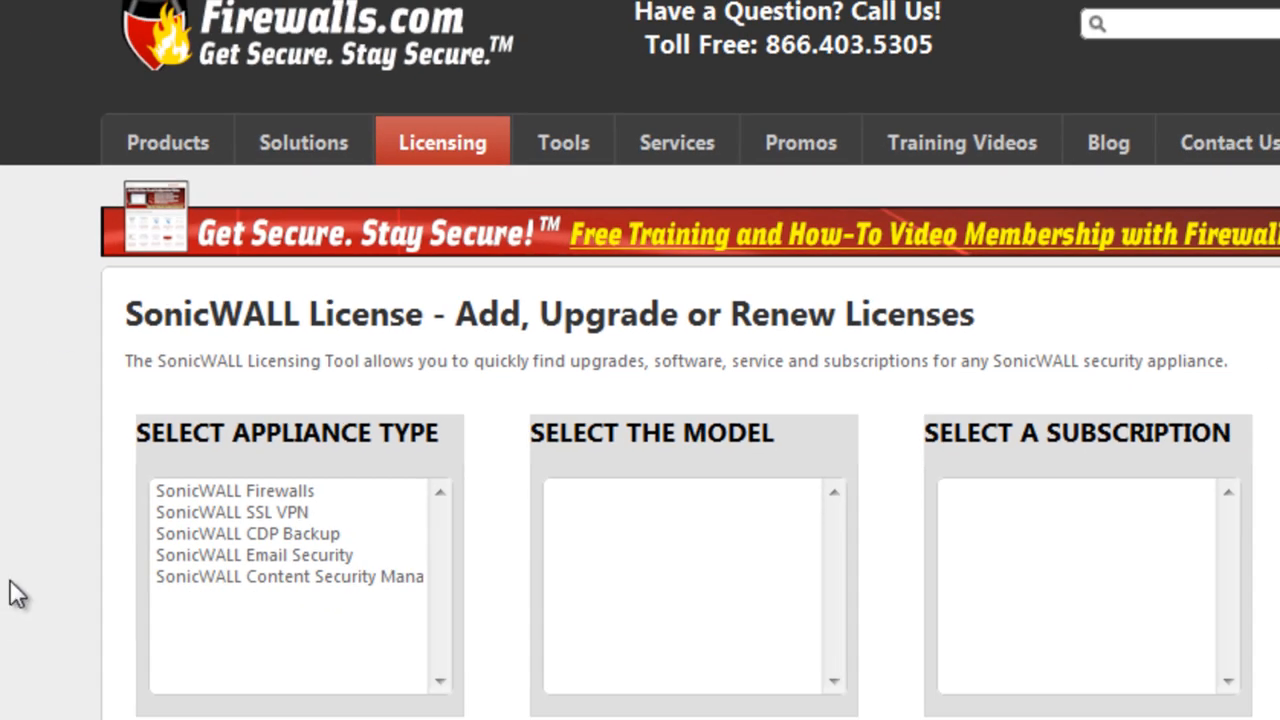
mouse_move(443, 142)
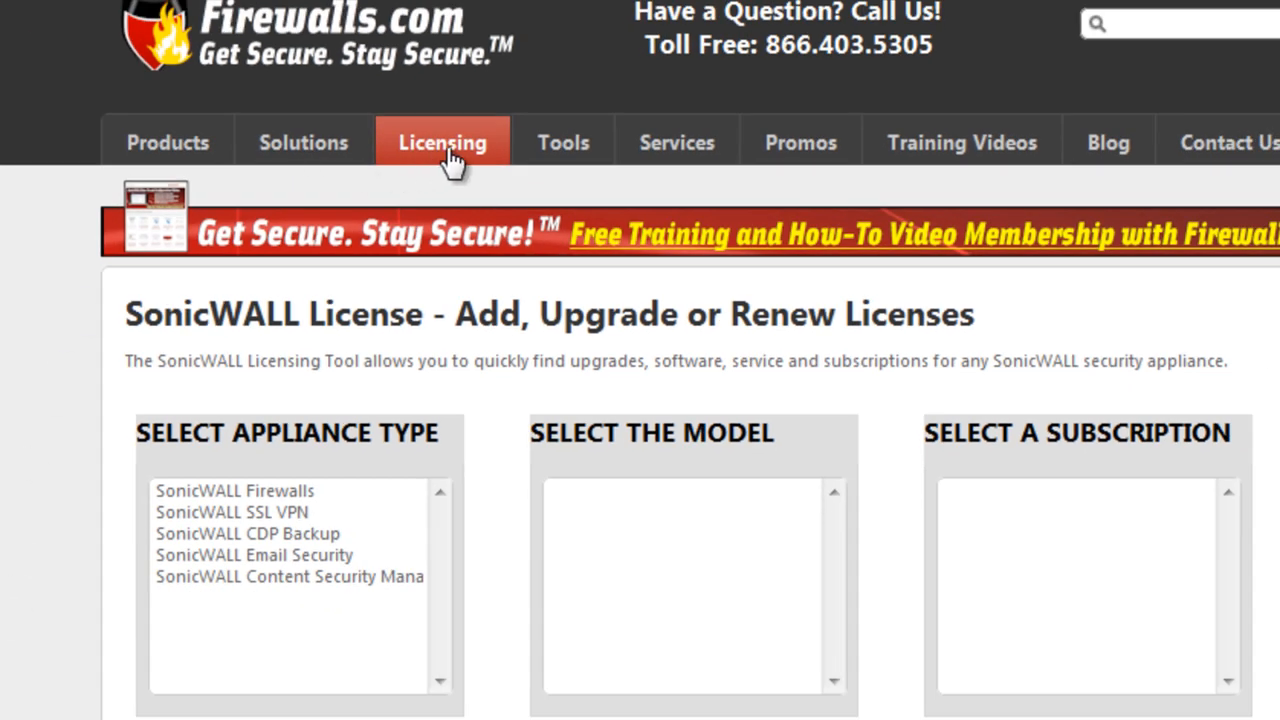
mouse_move(515, 605)
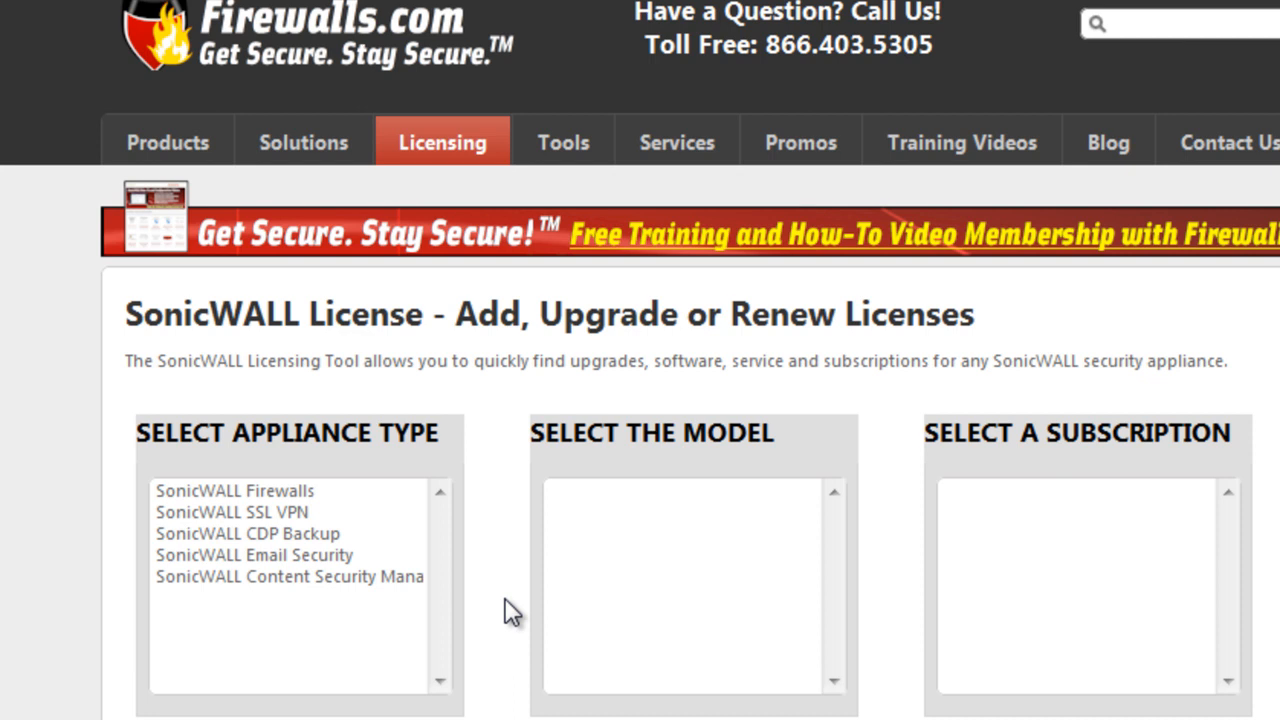
mouse_move(245, 505)
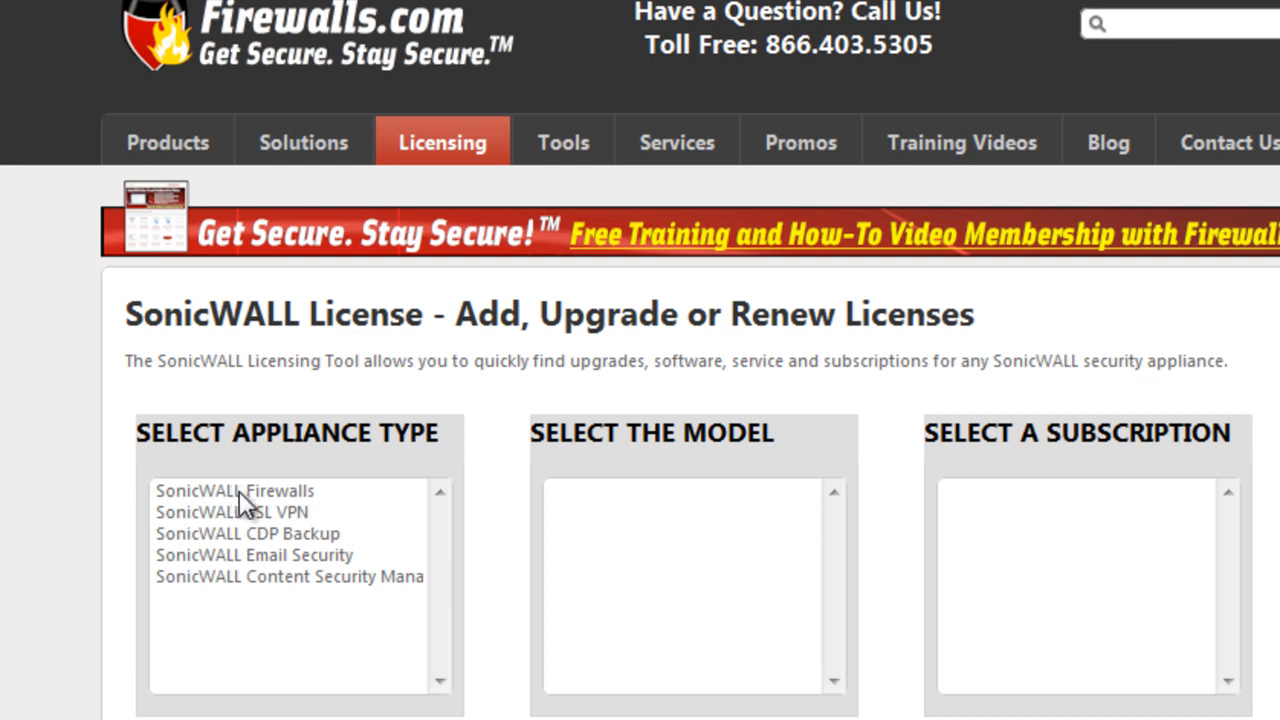
Step: Choose SonicWALL Firewalls and the NSA 2400 model in the licensing tool to list subscriptions
click(235, 490)
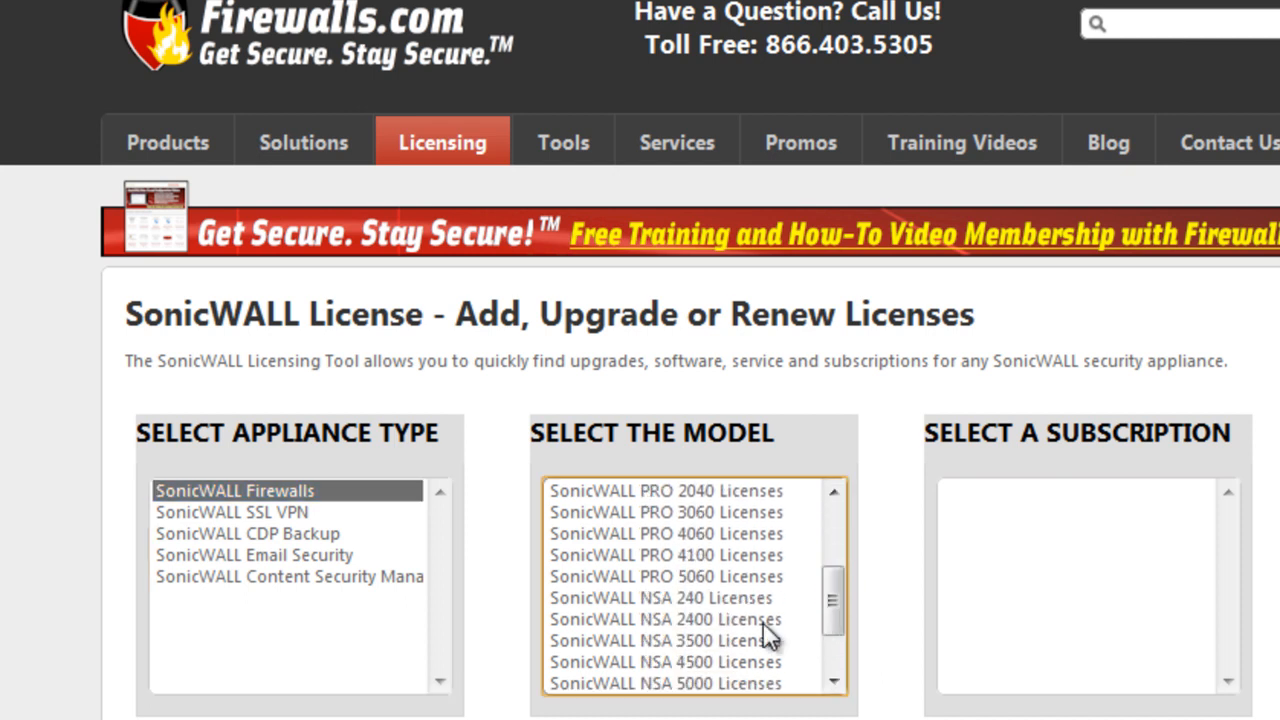
click(665, 619)
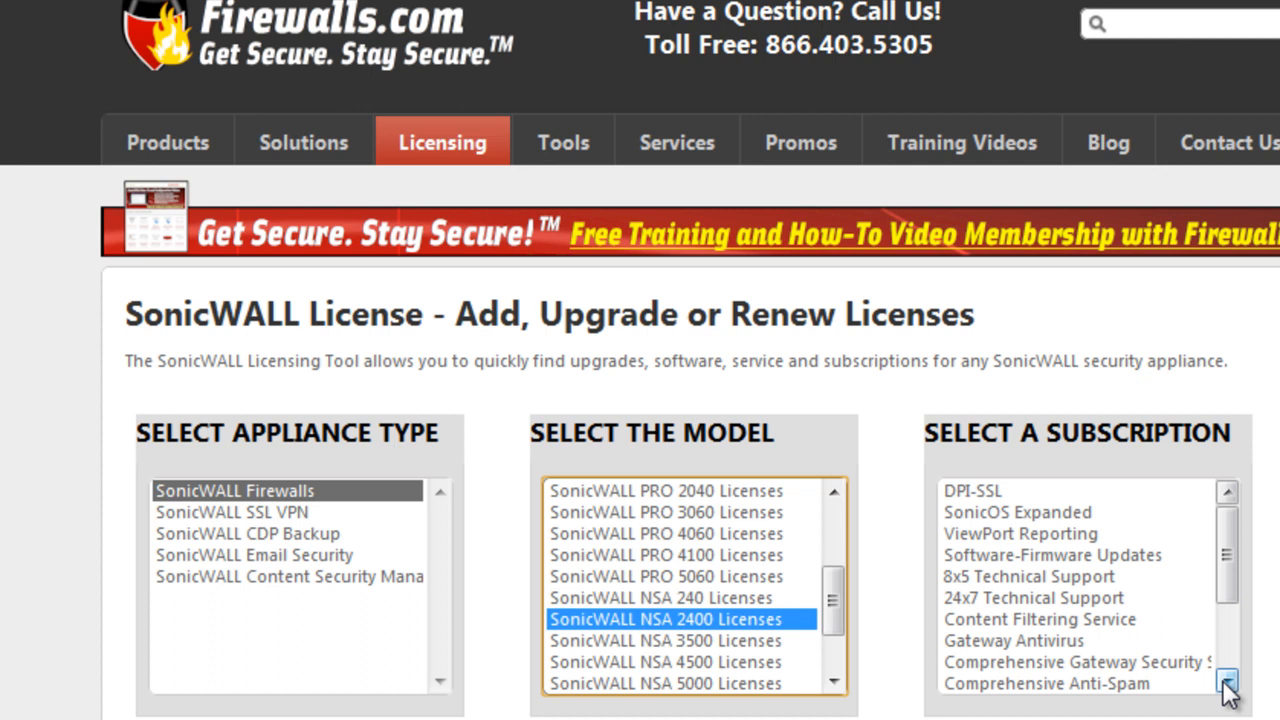
click(1227, 683)
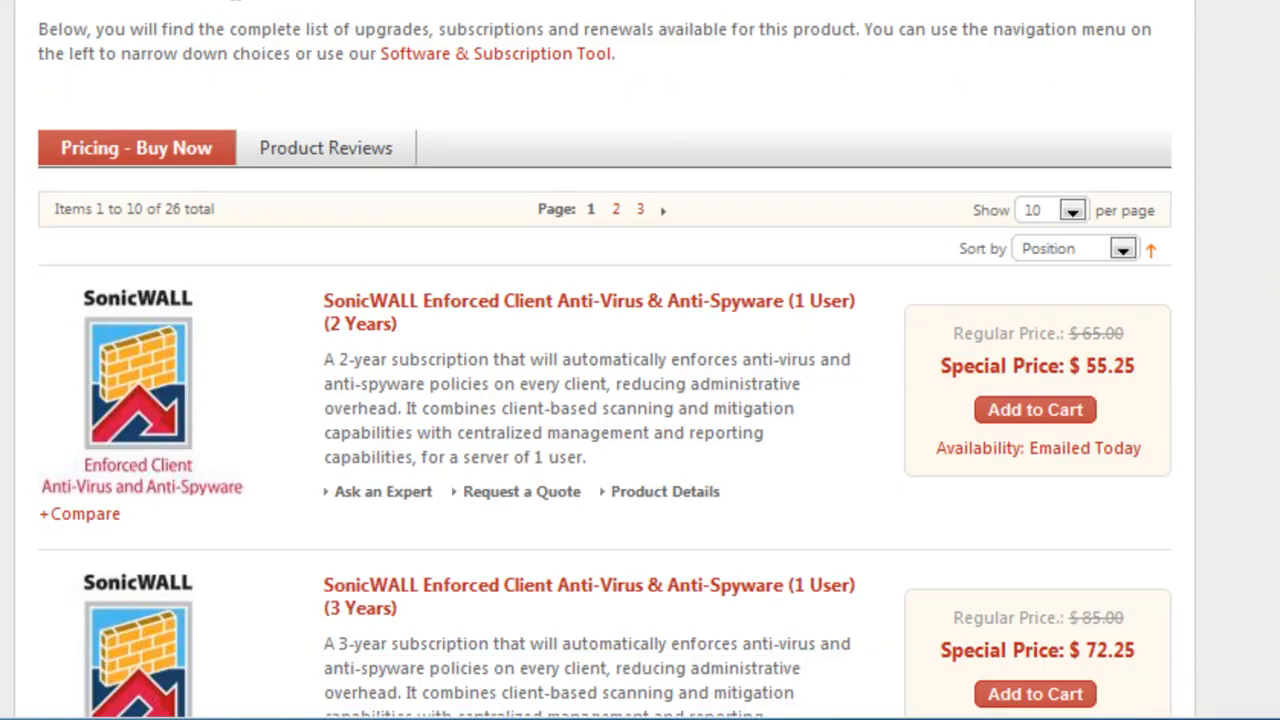
mouse_move(445, 18)
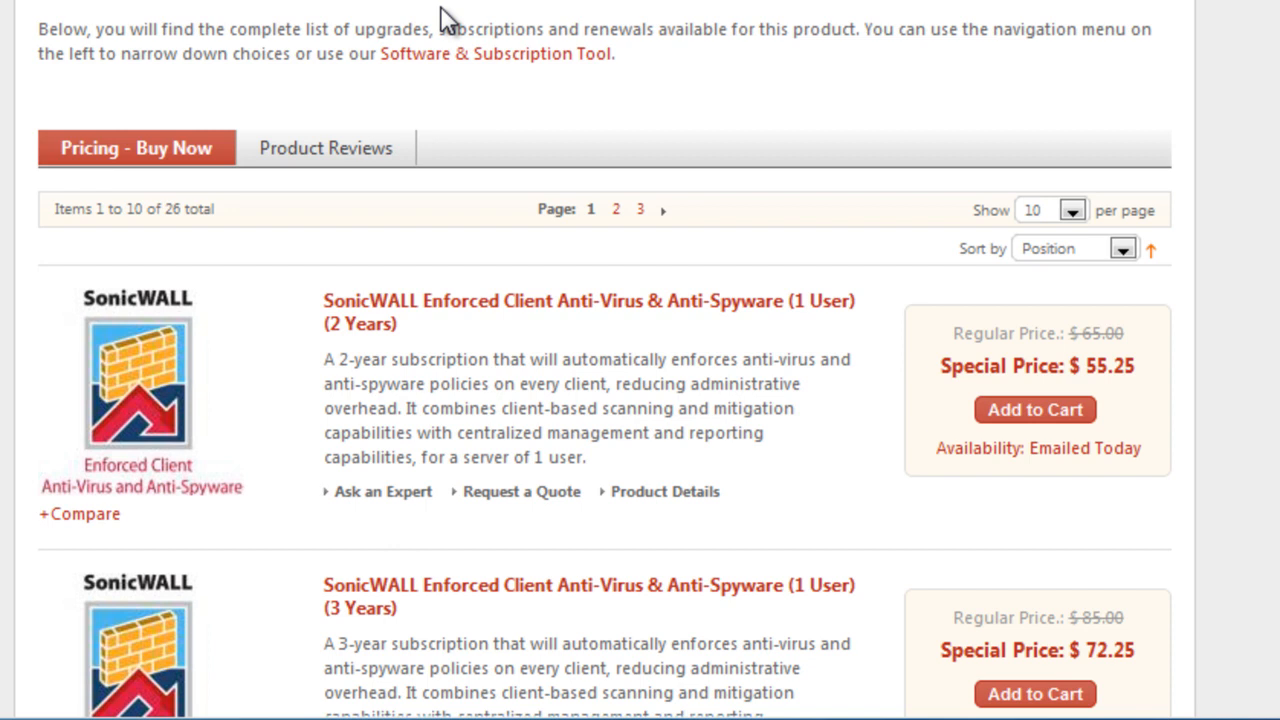
Step: Review Enforced Client Anti-Virus & Anti-Spyware prices up to 10 users, then return to the console
scroll(down, 3)
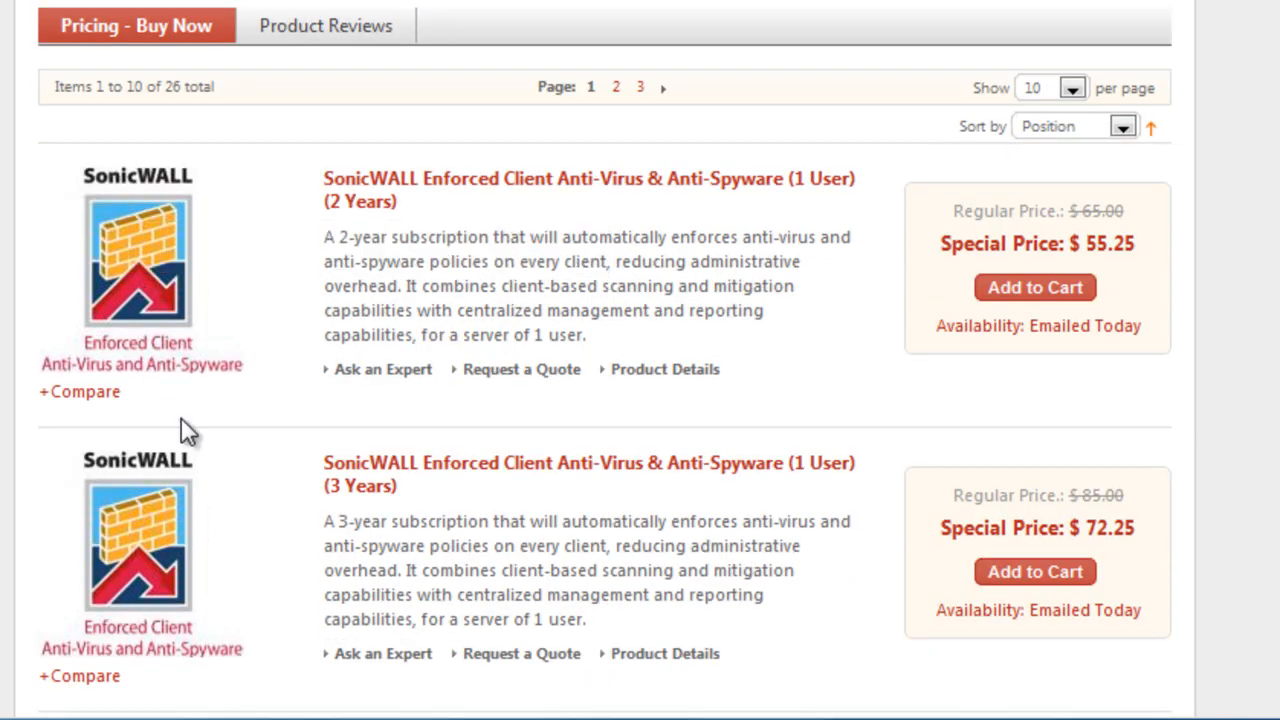
scroll(down, 3)
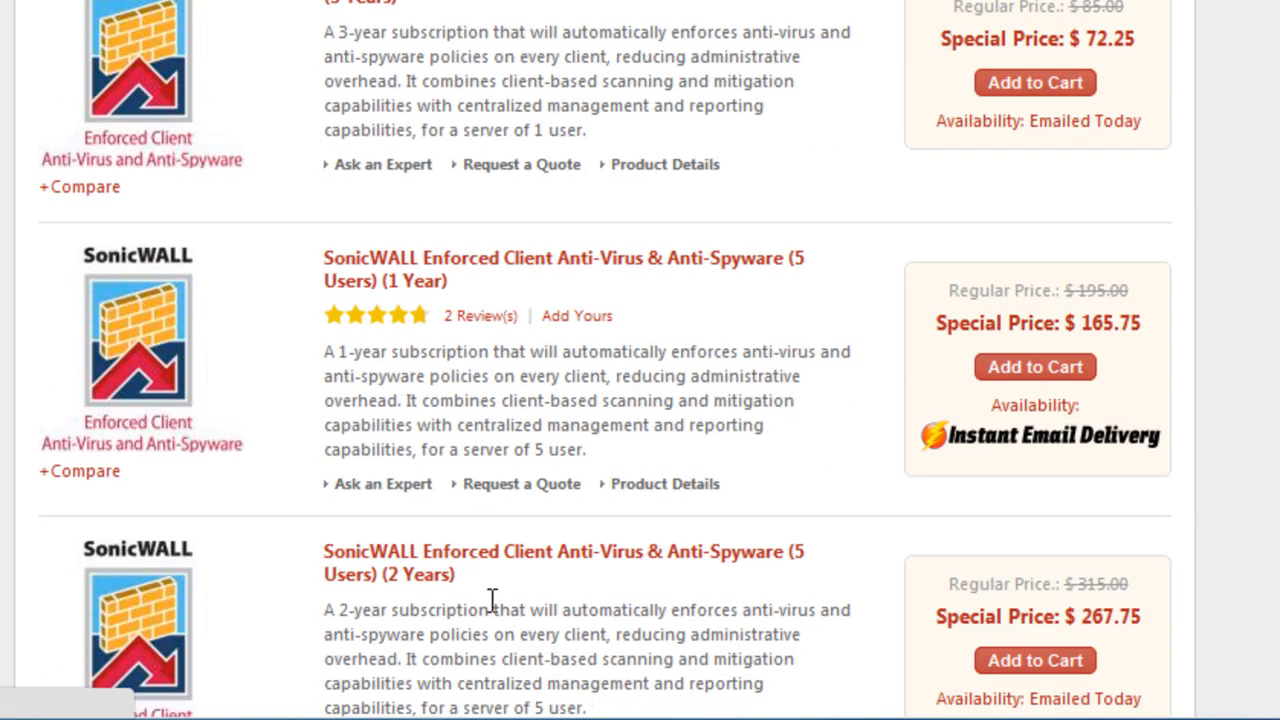
scroll(down, 3)
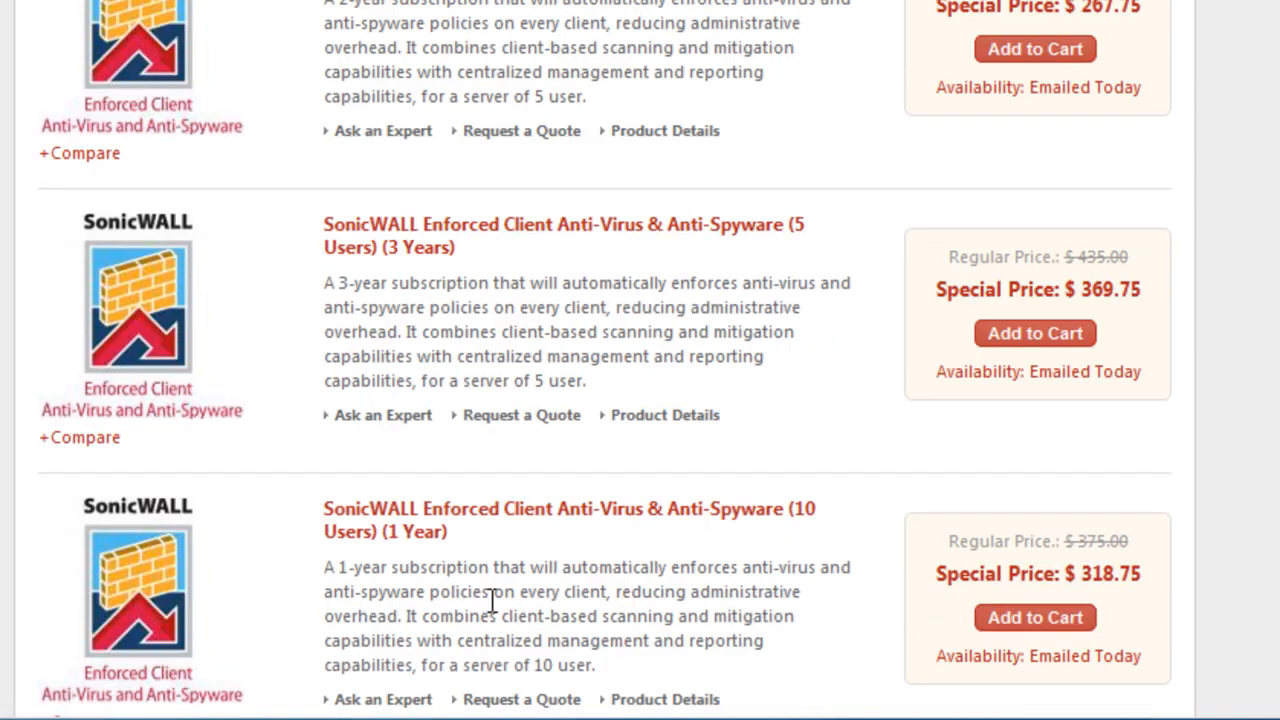
scroll(down, 3)
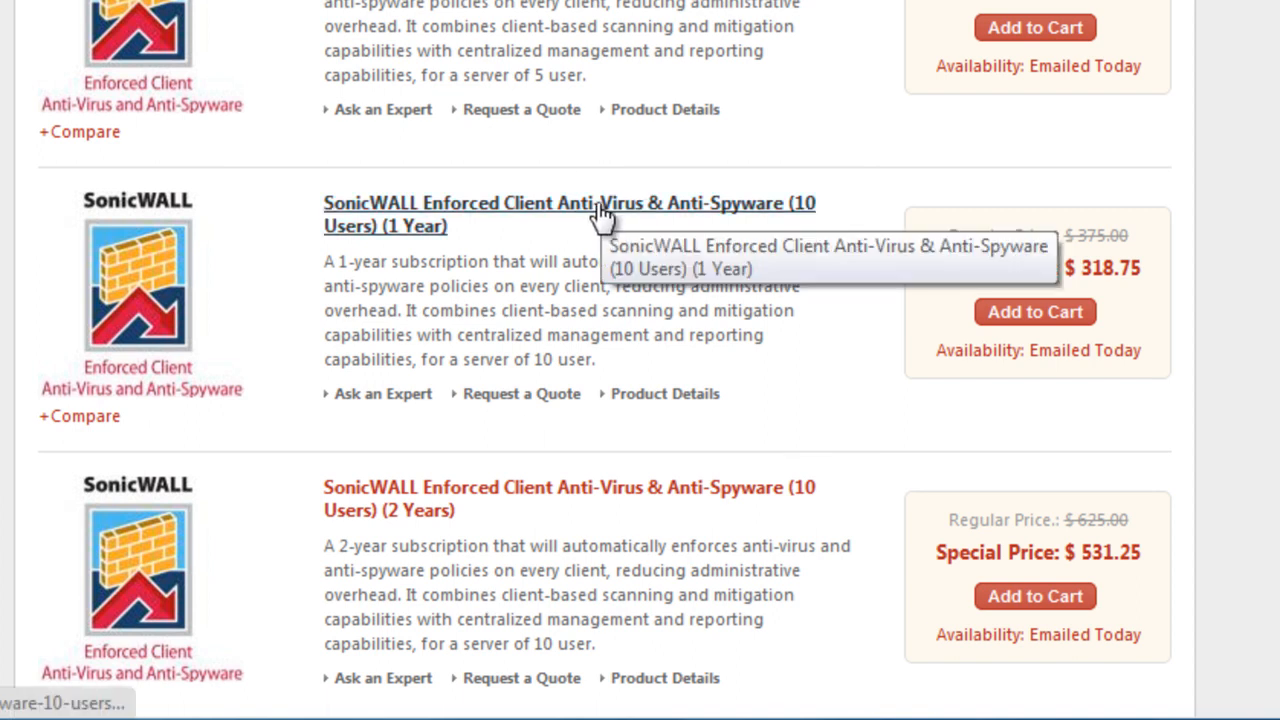
mouse_move(530, 280)
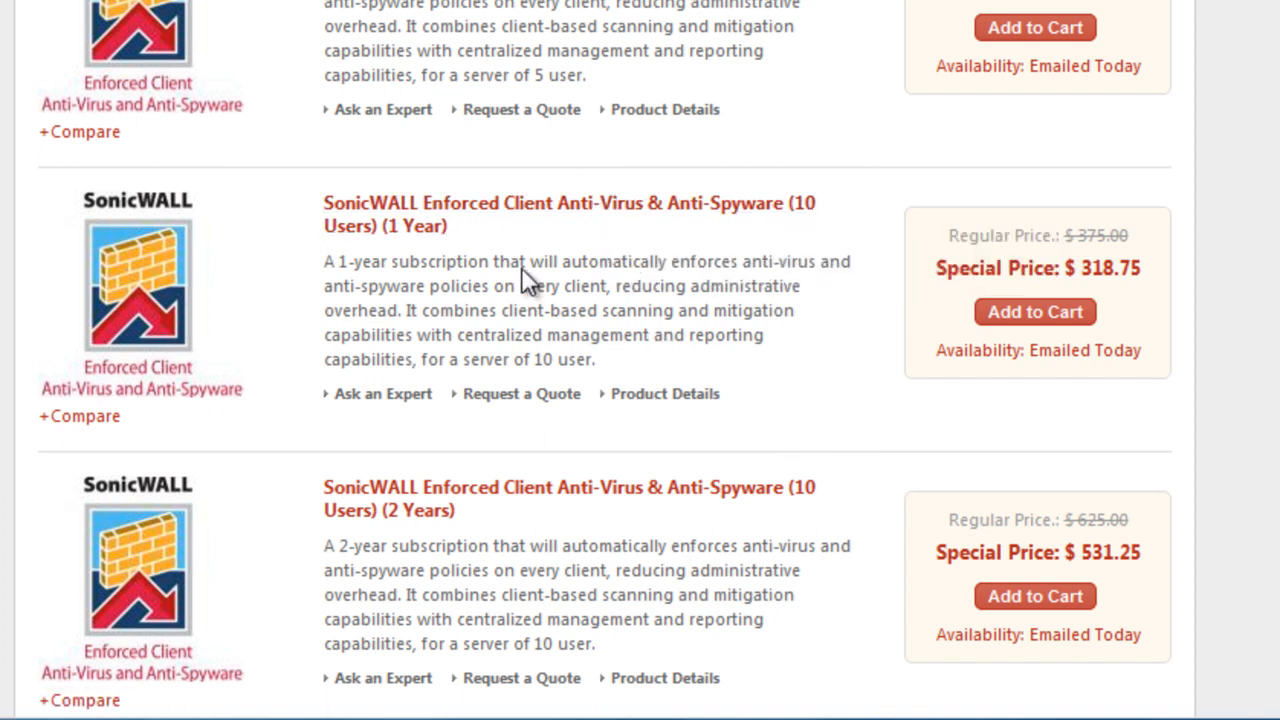
mouse_move(745, 497)
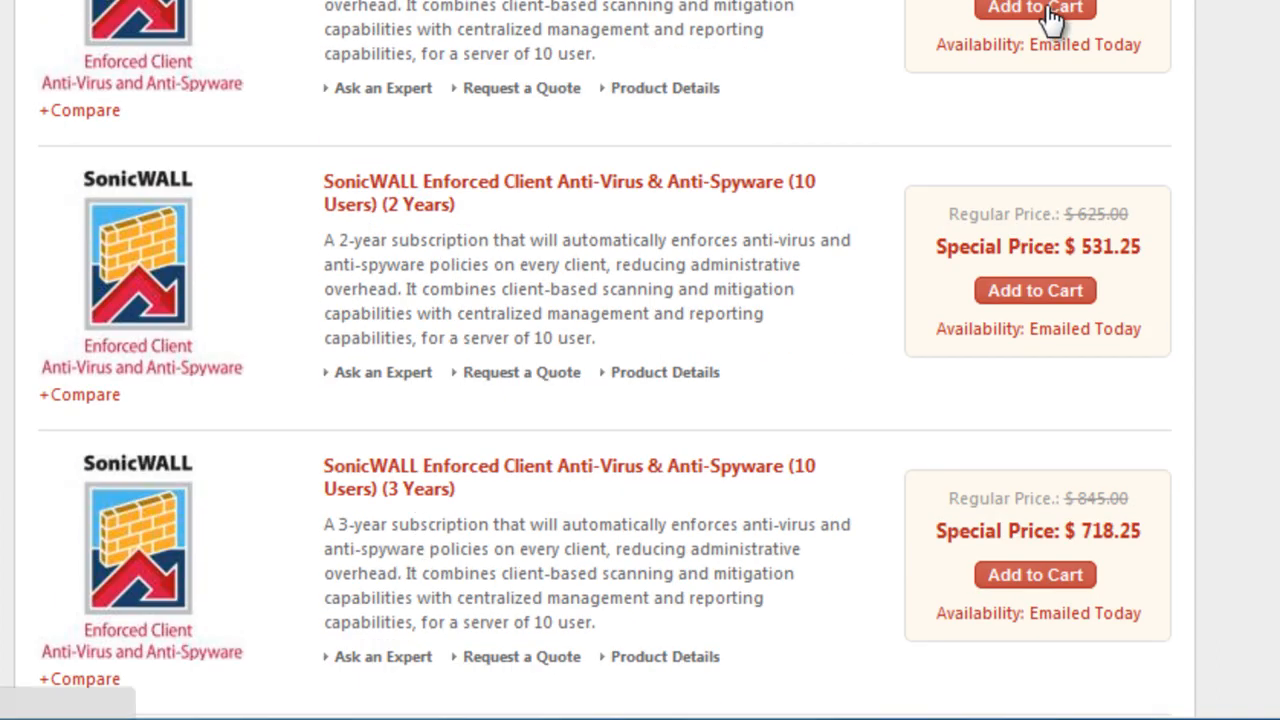
click(1035, 8)
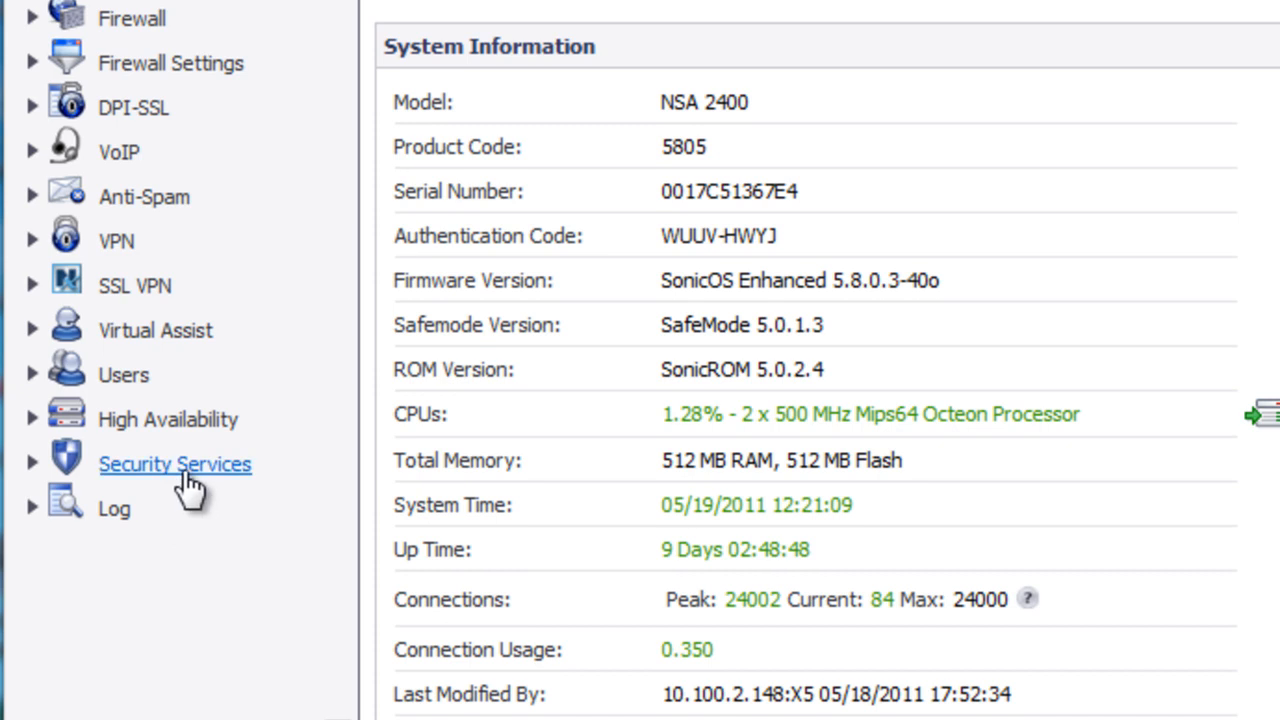
Step: Open Manage Licenses from the Security Services summary to reach the mySonicWALL login
click(174, 464)
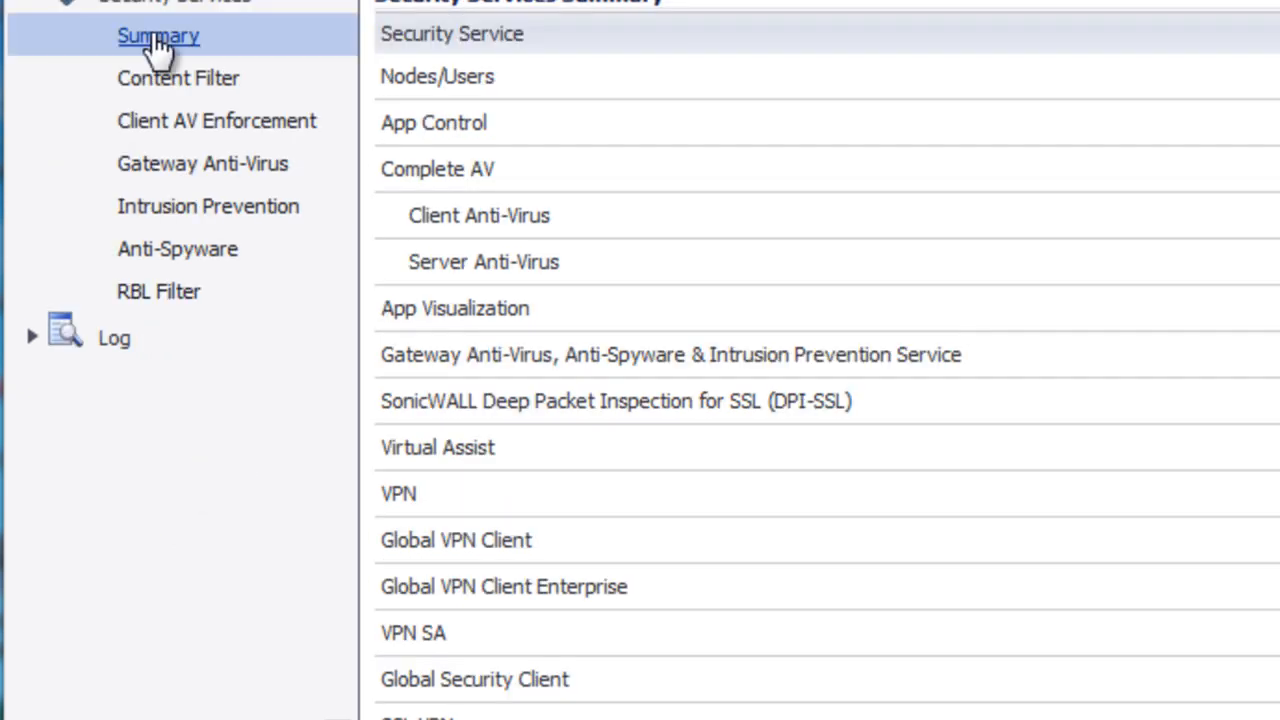
scroll(down, 3)
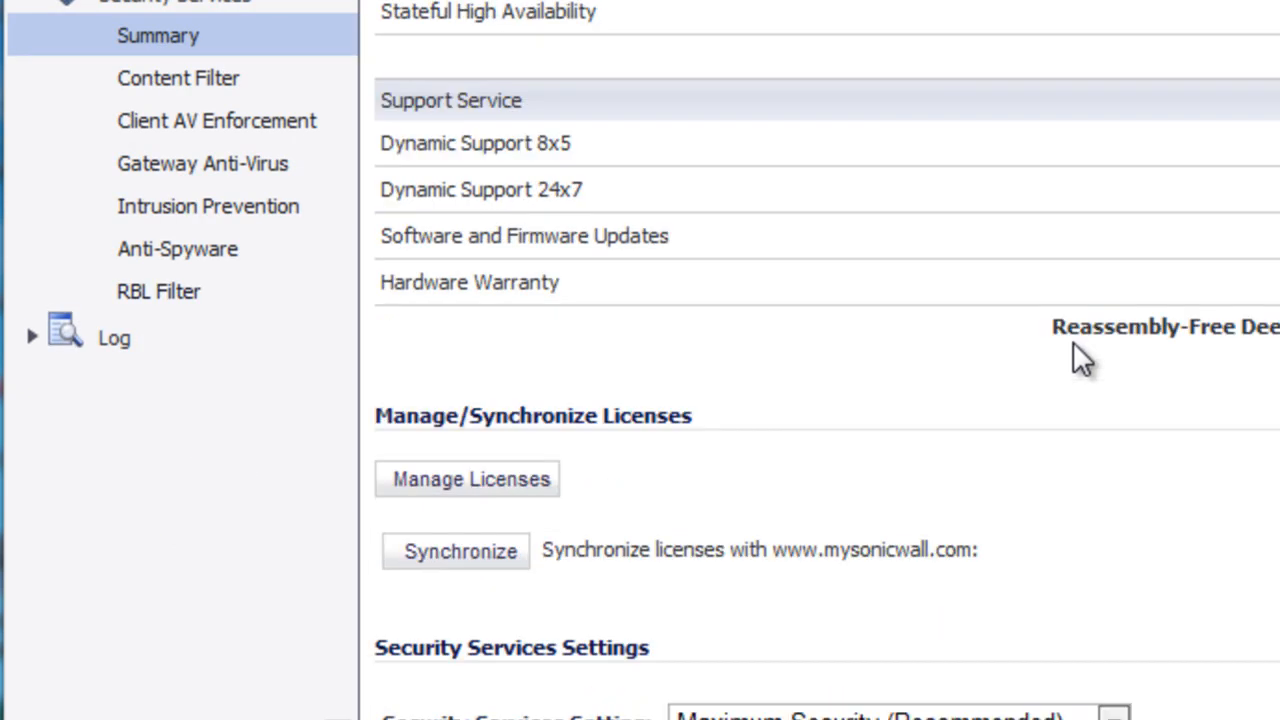
scroll(down, 3)
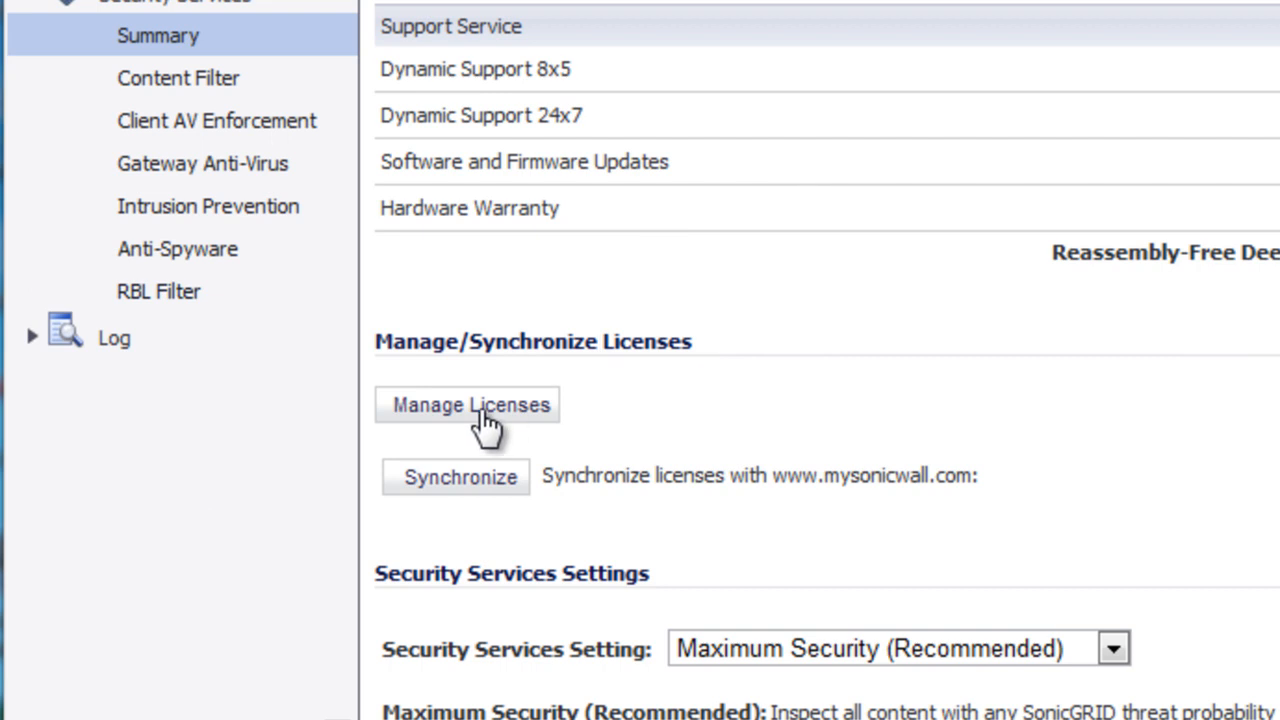
click(471, 405)
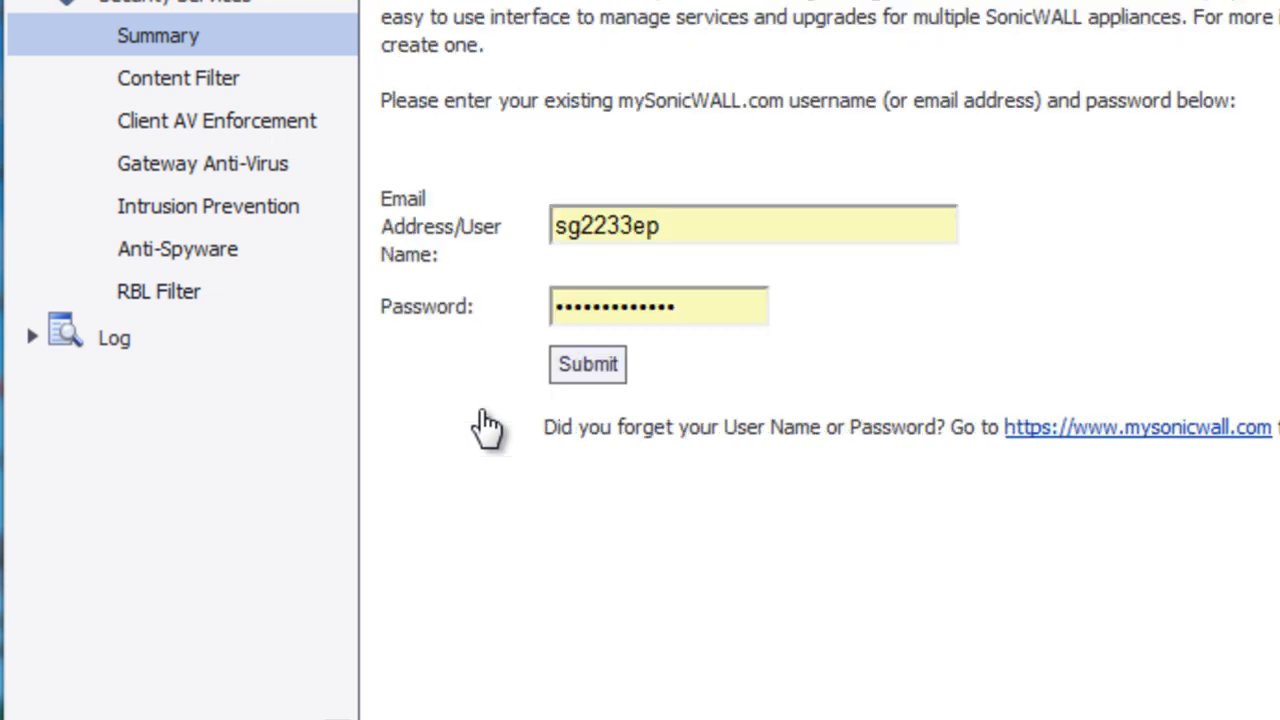
click(720, 226)
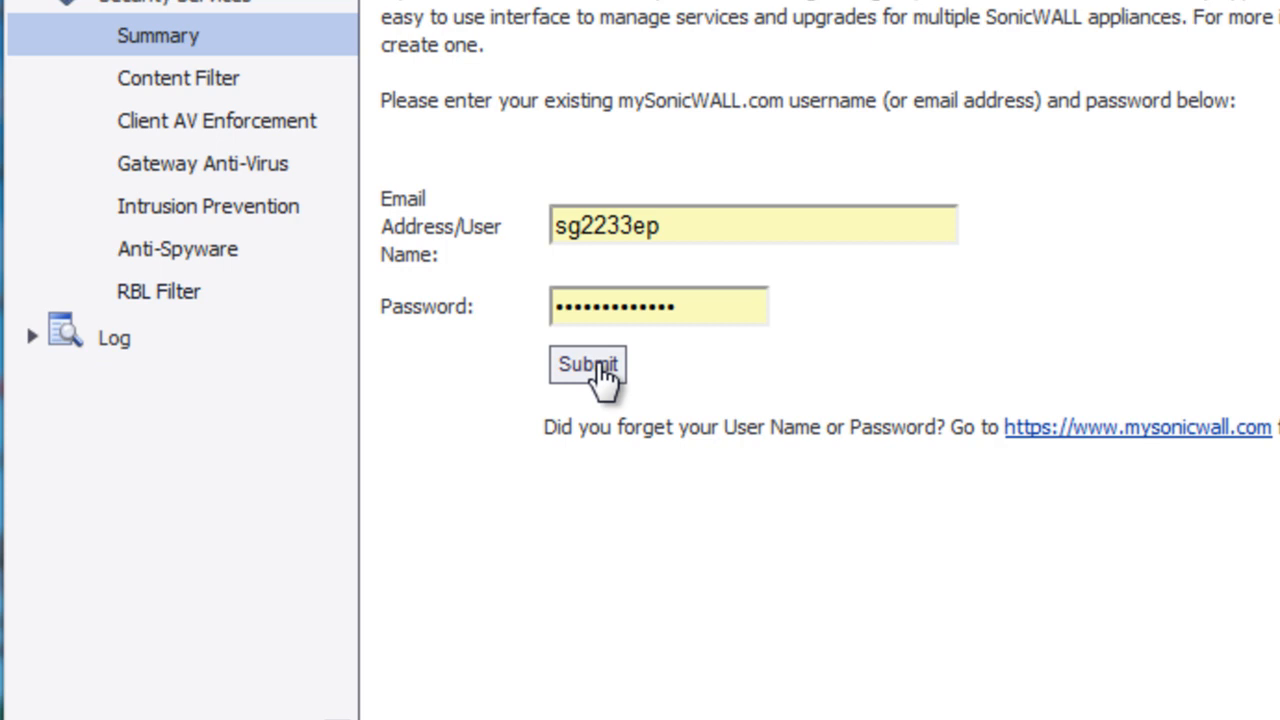
Step: Sign in to mySonicWALL and start the Client Anti-Virus license renewal
click(587, 364)
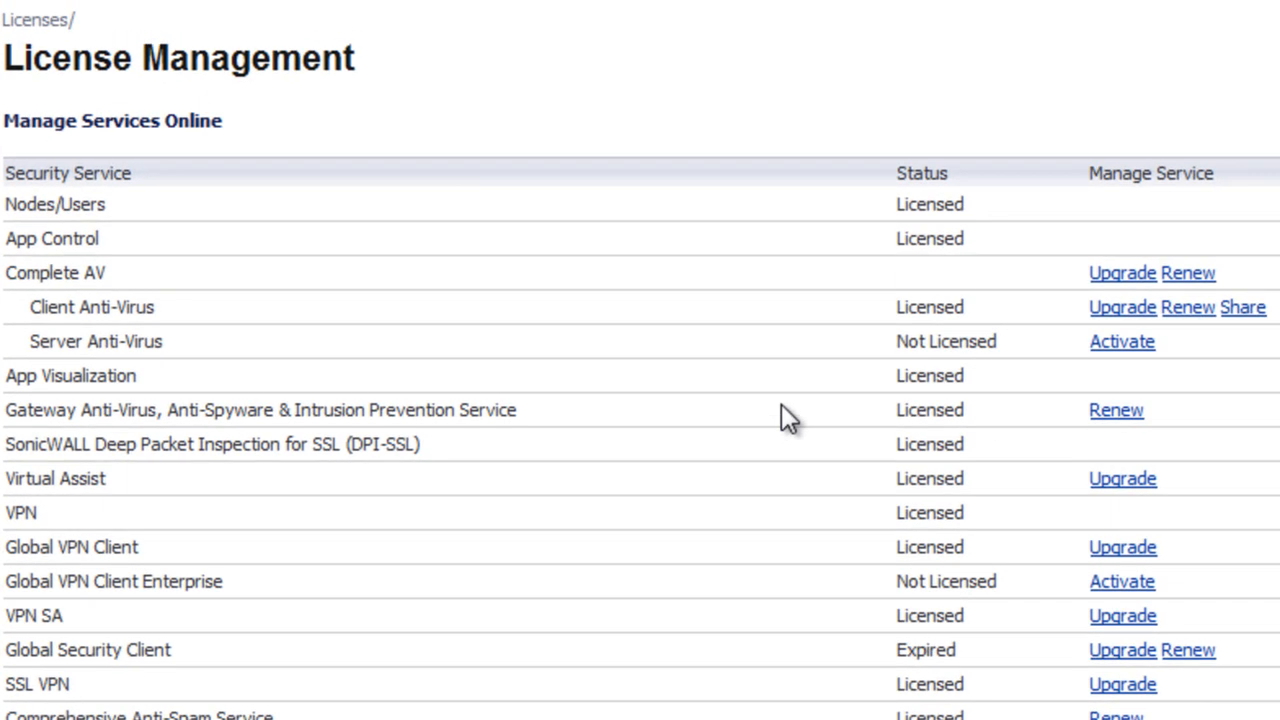
scroll(down, 3)
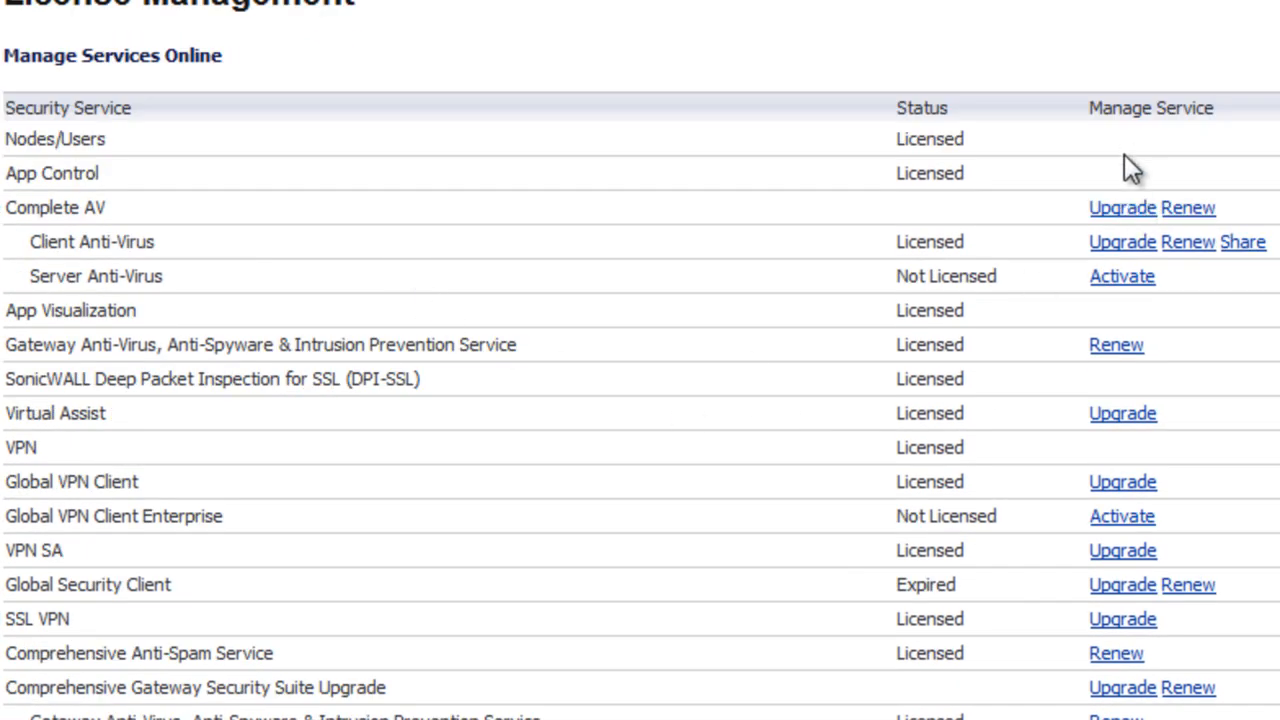
mouse_move(1121, 208)
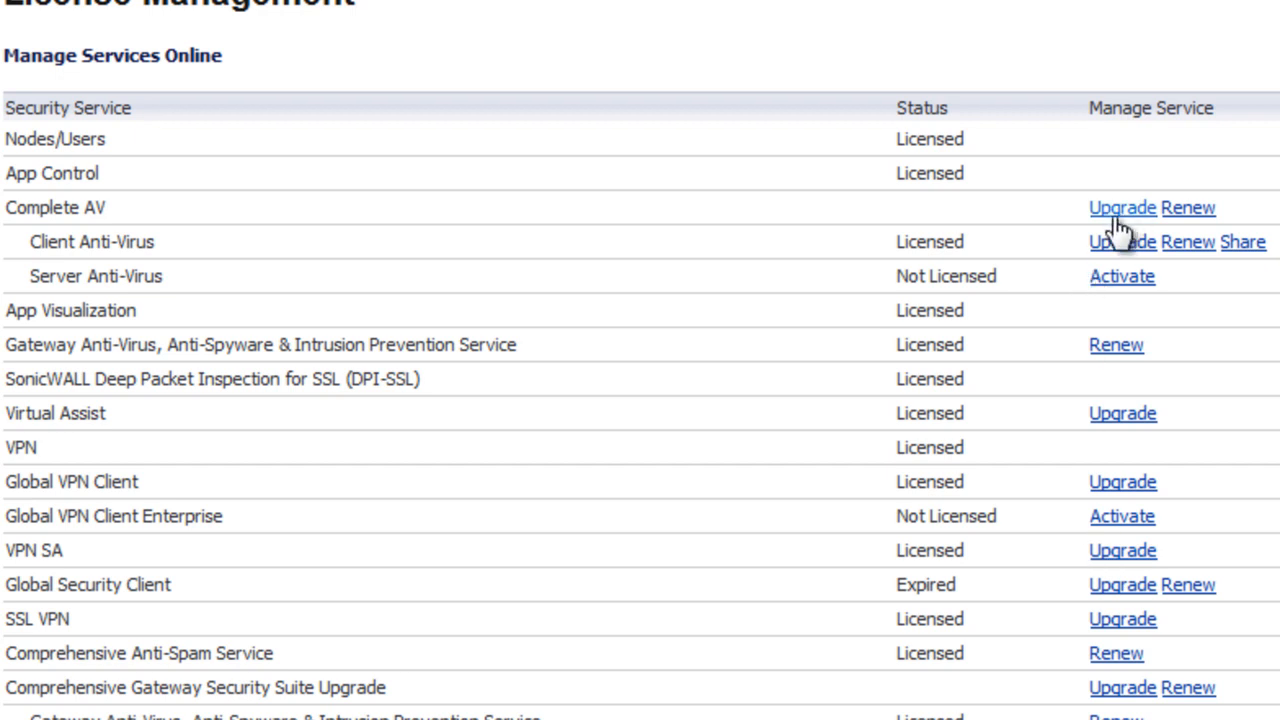
mouse_move(1128, 320)
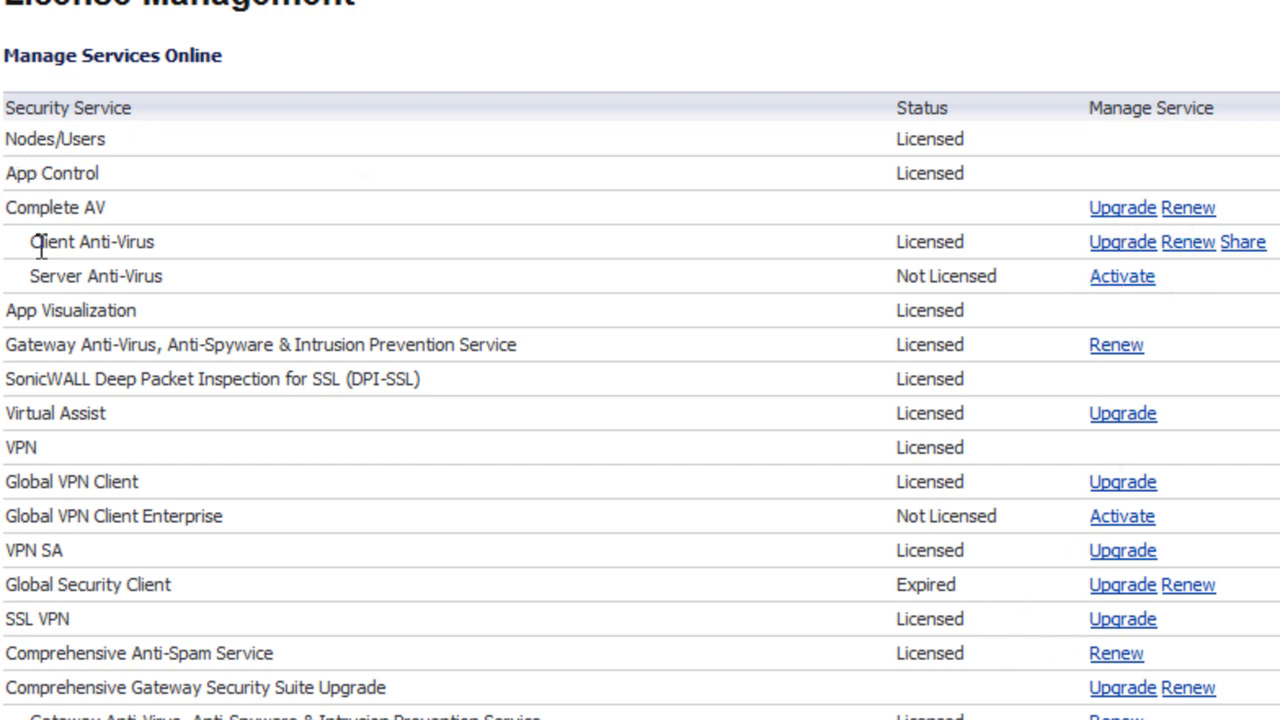
mouse_move(1015, 268)
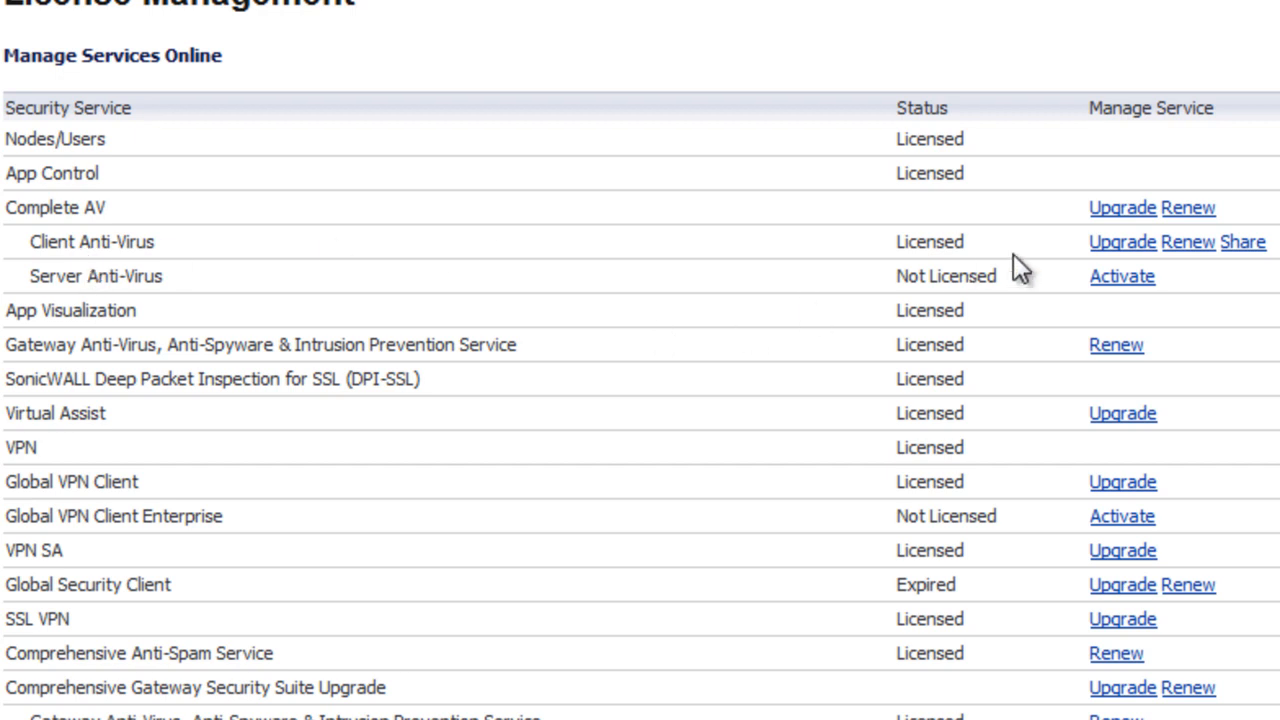
mouse_move(1189, 242)
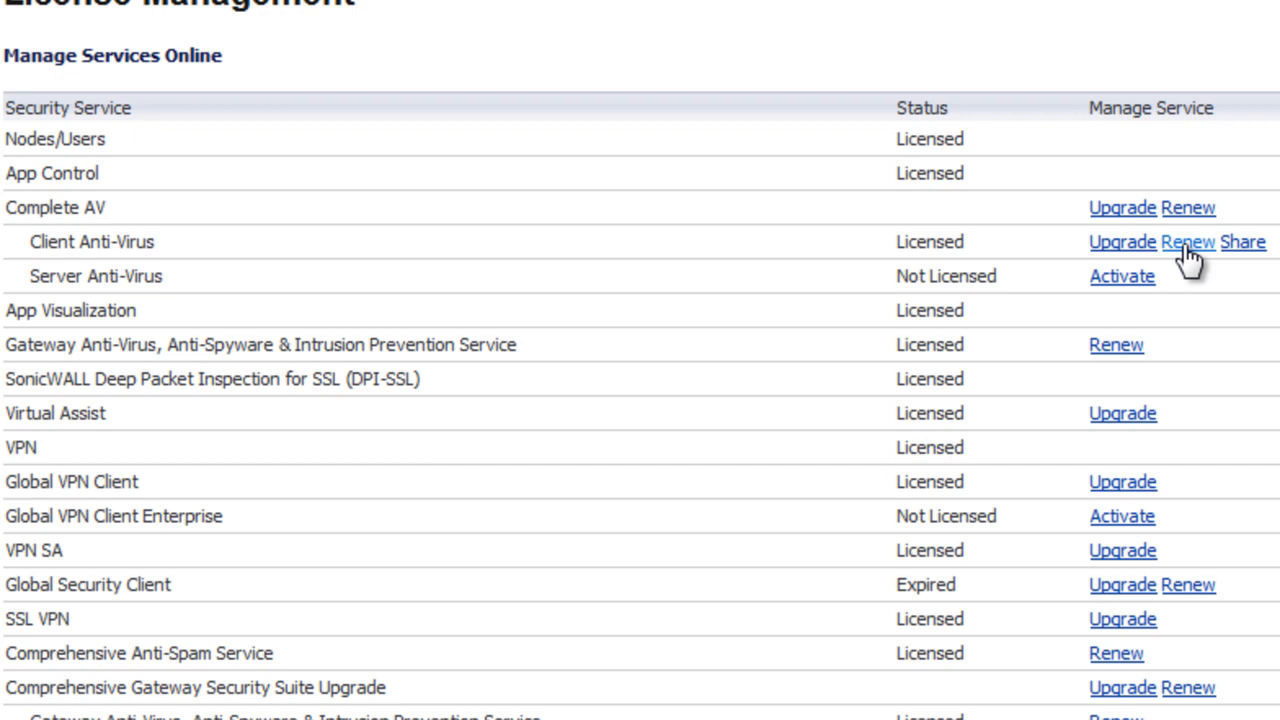
click(1122, 242)
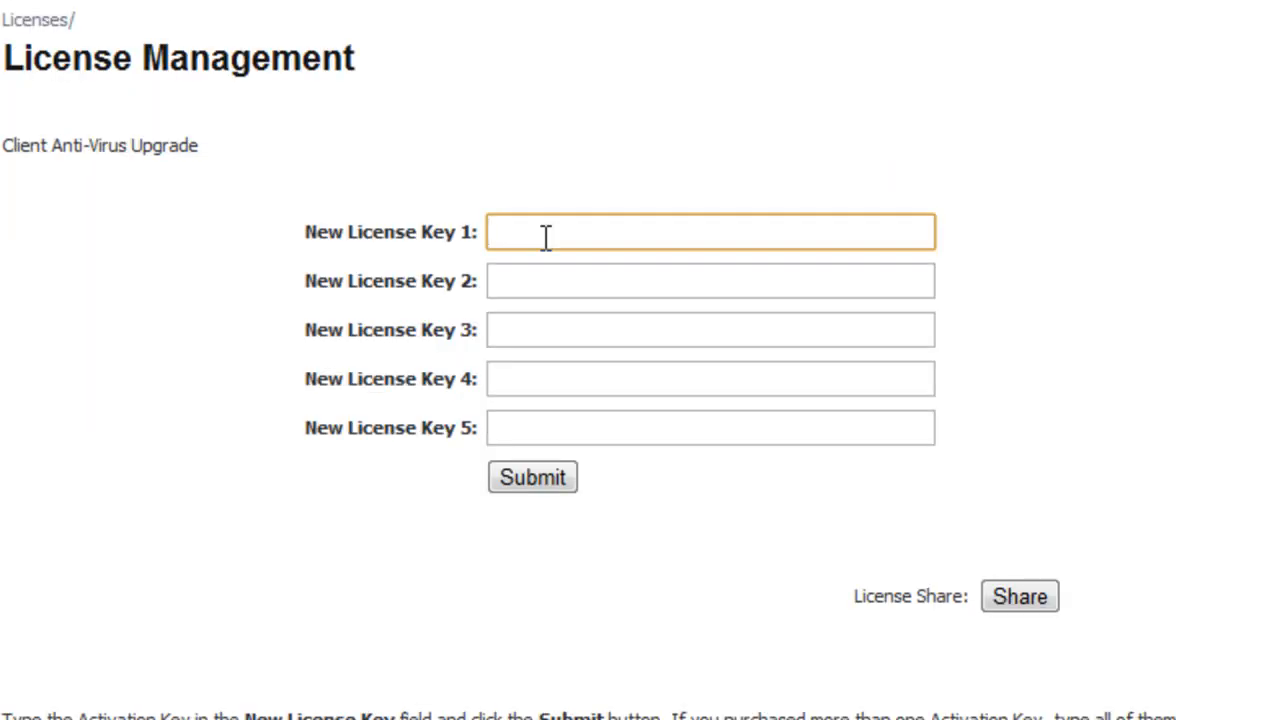